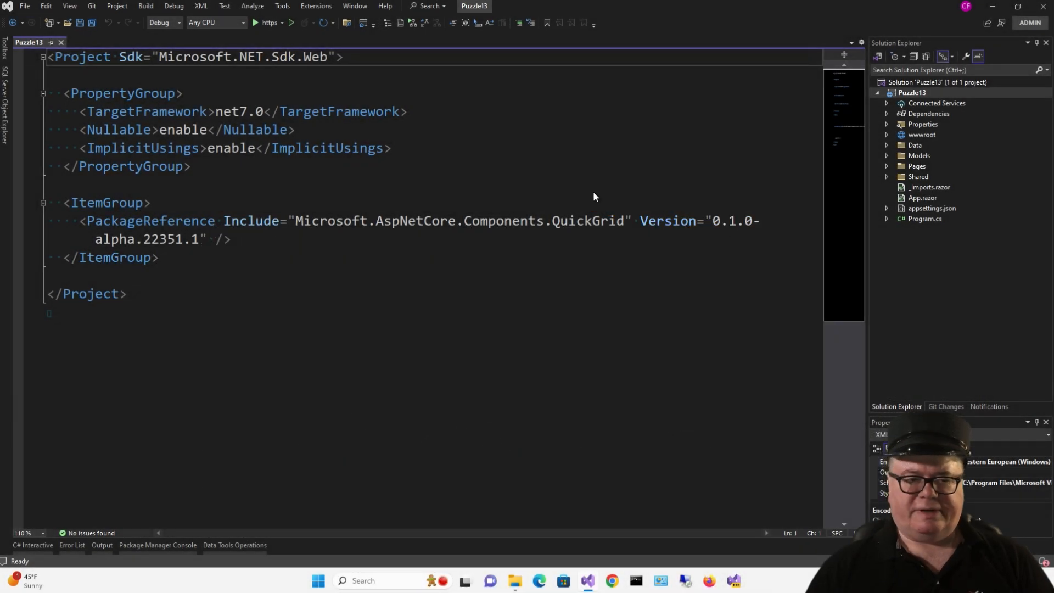
mouse_move(697, 188)
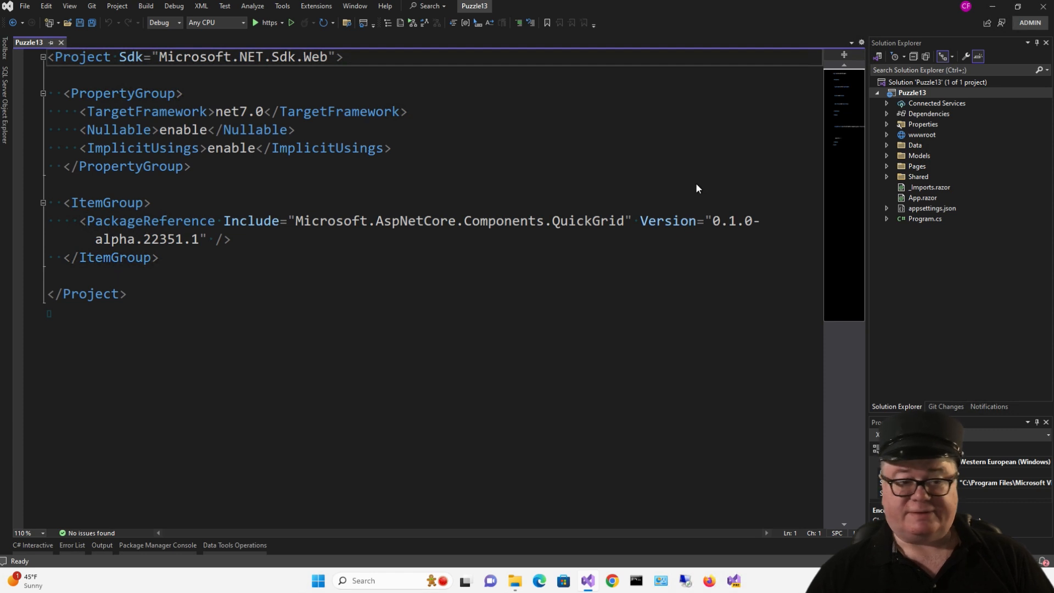
mouse_move(441, 157)
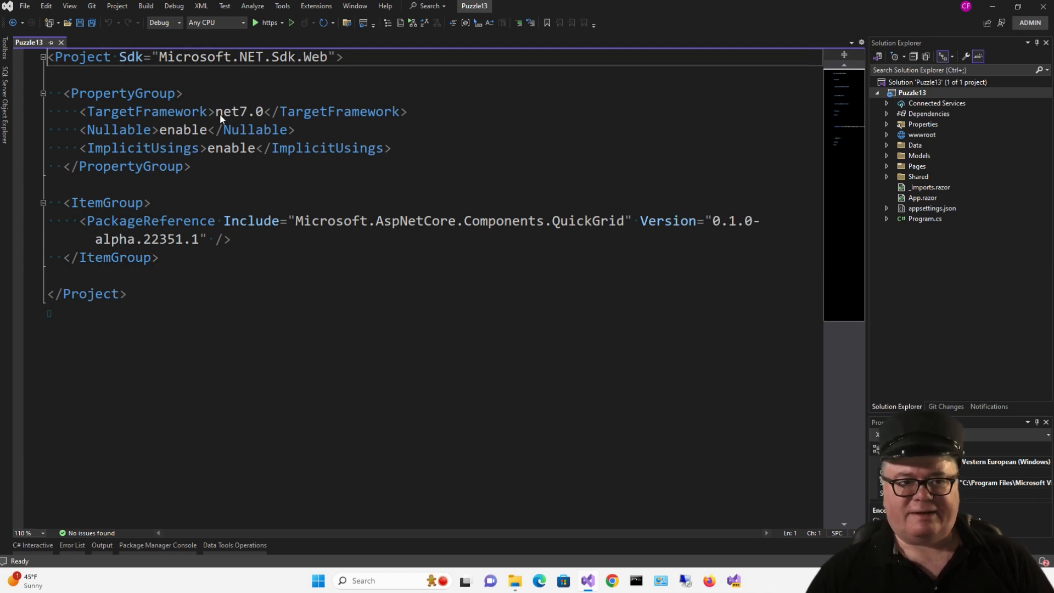
Step: Change the Puzzle13 TargetFramework value from net7.0 to net8.0
double_click(236, 112)
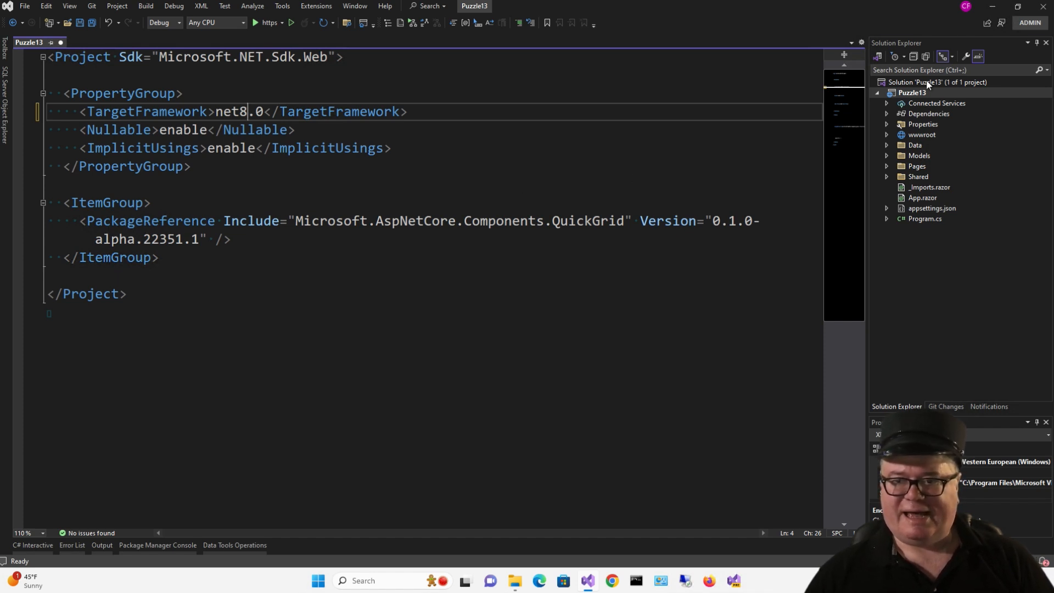
Step: Add an empty Blazor WebAssembly project, Puzzle13.Client, with ASP.NET Core Hosted unchecked
right_click(912, 92)
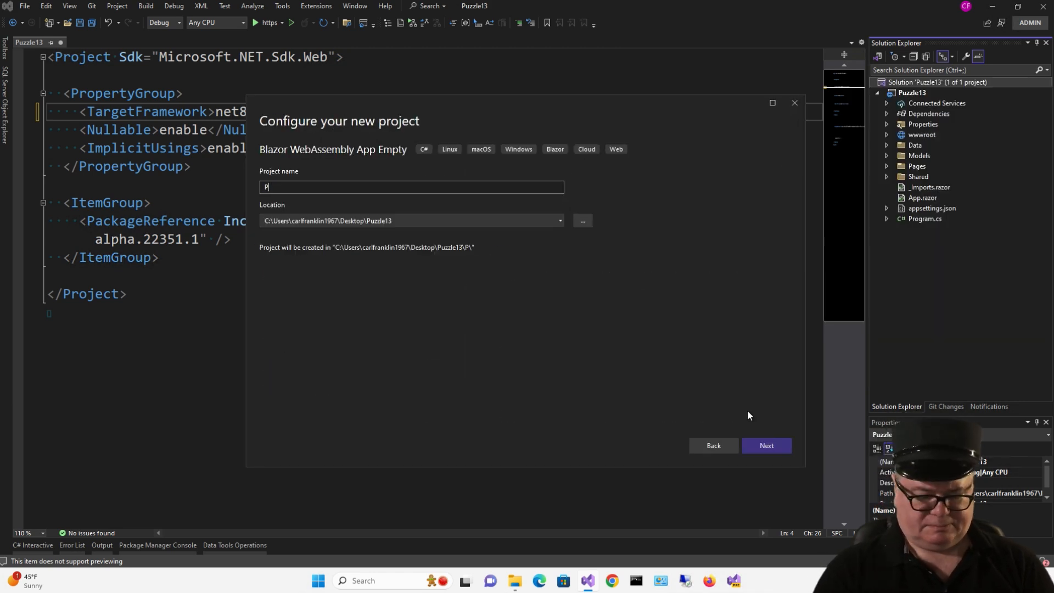
click(765, 445)
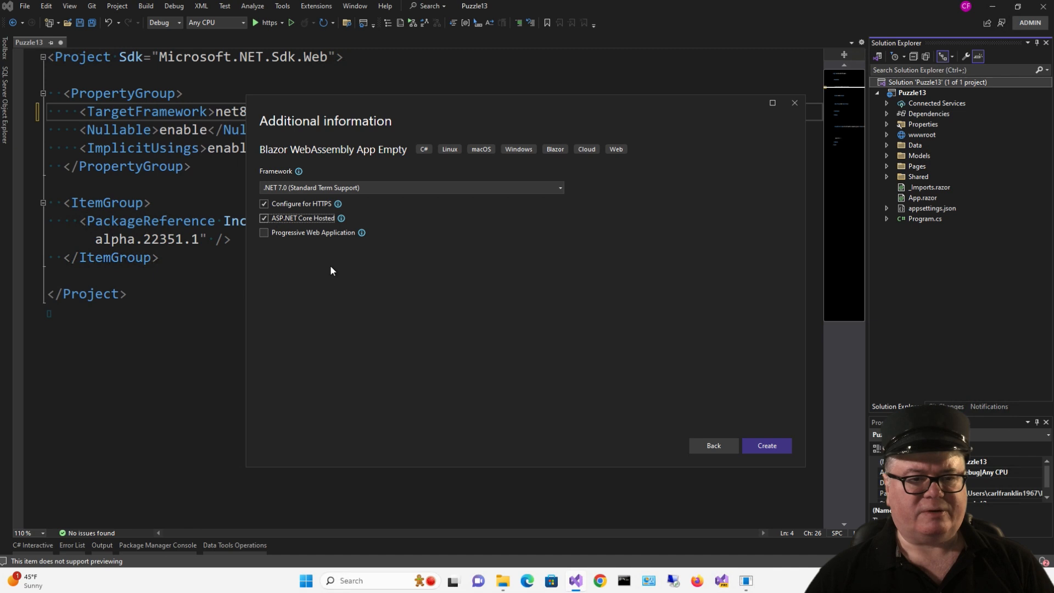
click(263, 218)
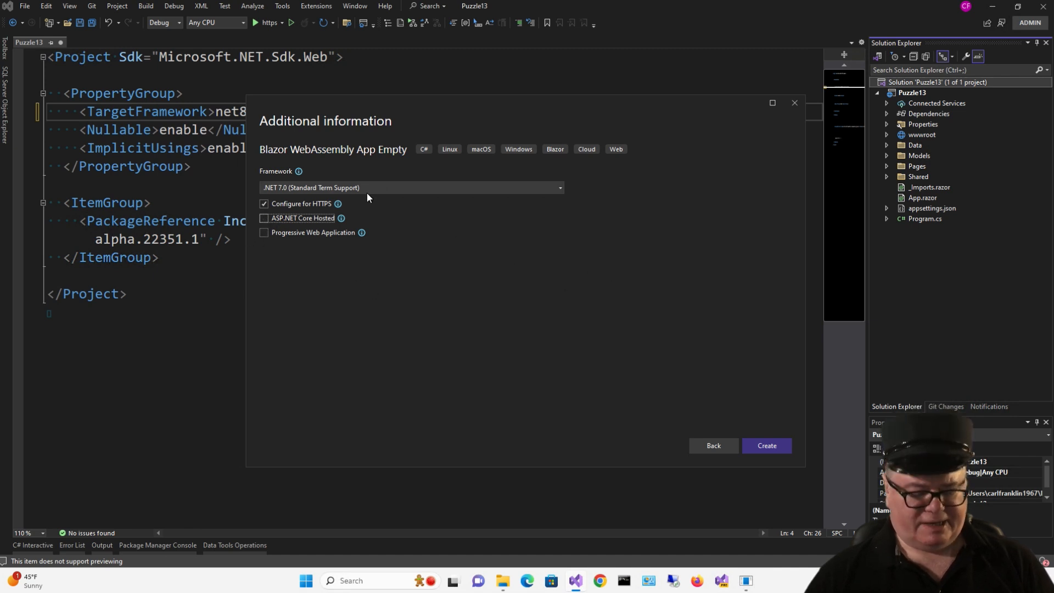
mouse_move(767, 446)
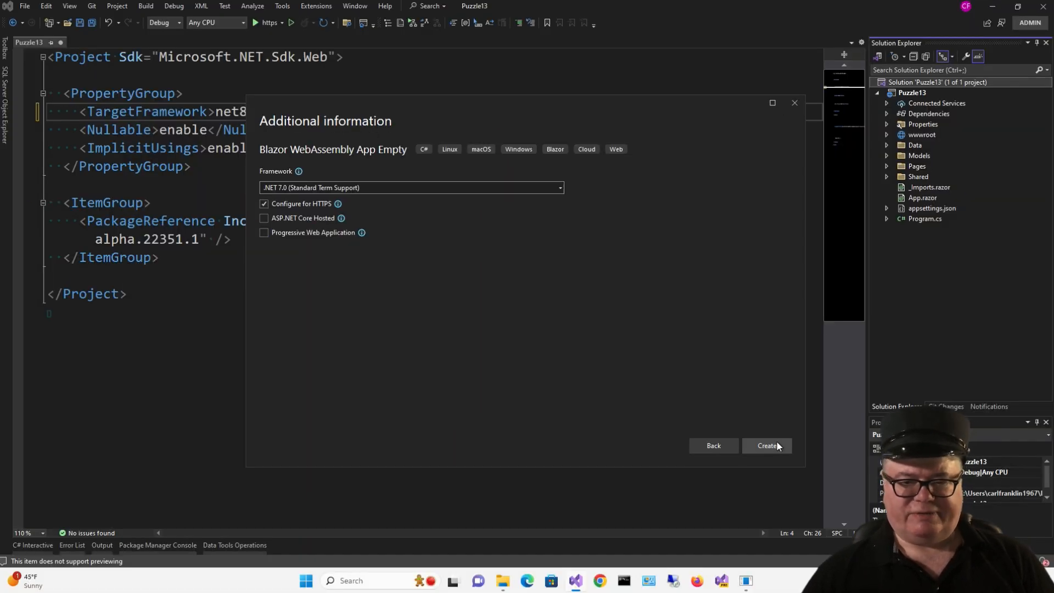
click(766, 446)
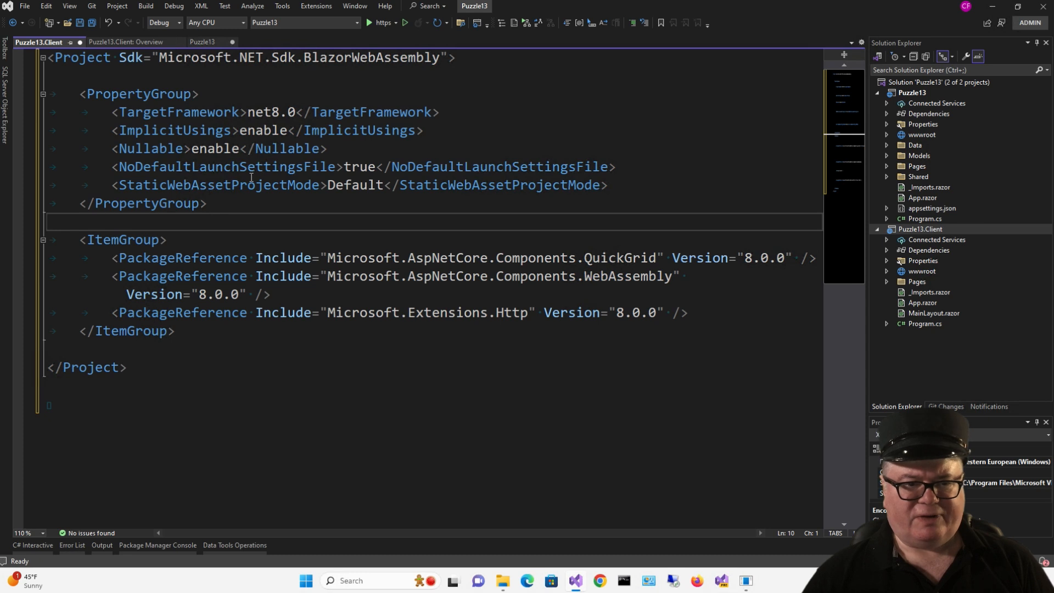
mouse_move(287, 198)
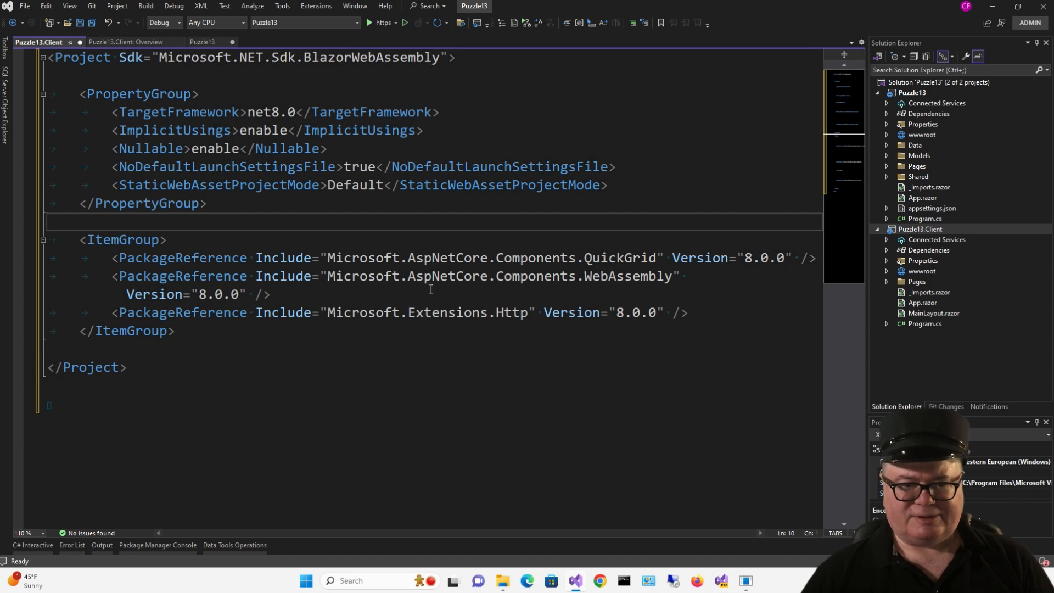
mouse_move(613, 285)
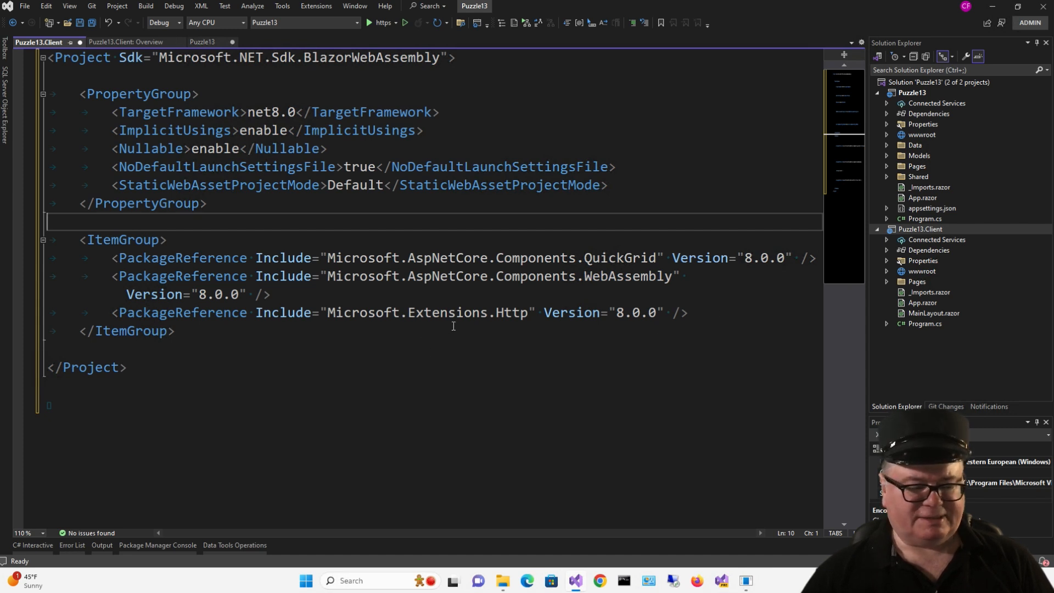
mouse_move(450, 329)
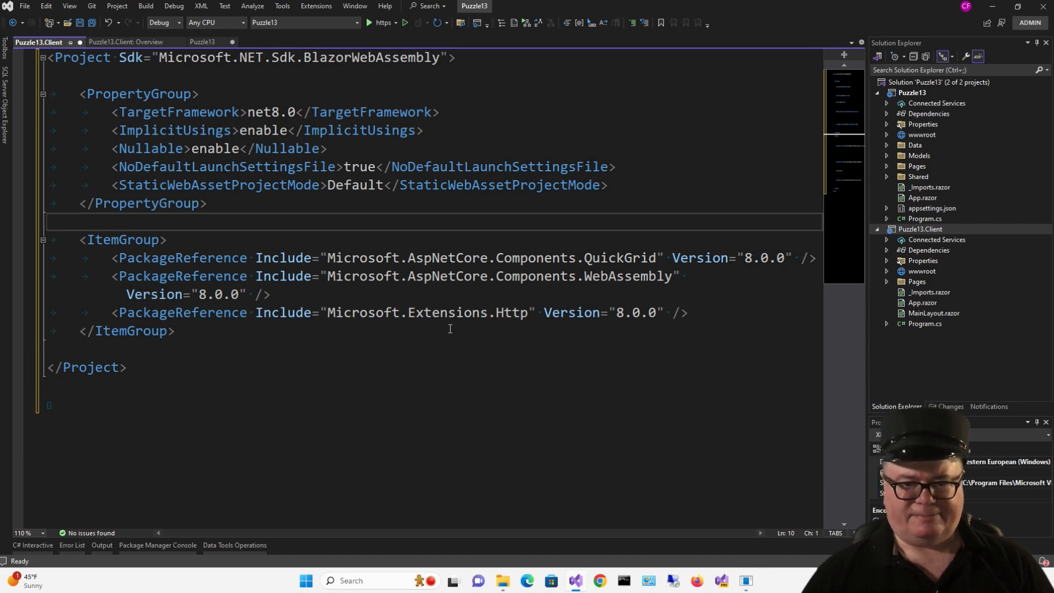
Step: Replace QuickGrid with references to Puzzle13.Client, WebApi.Core 5.3.0 and WebAssembly.Server 8.0.0
click(912, 92)
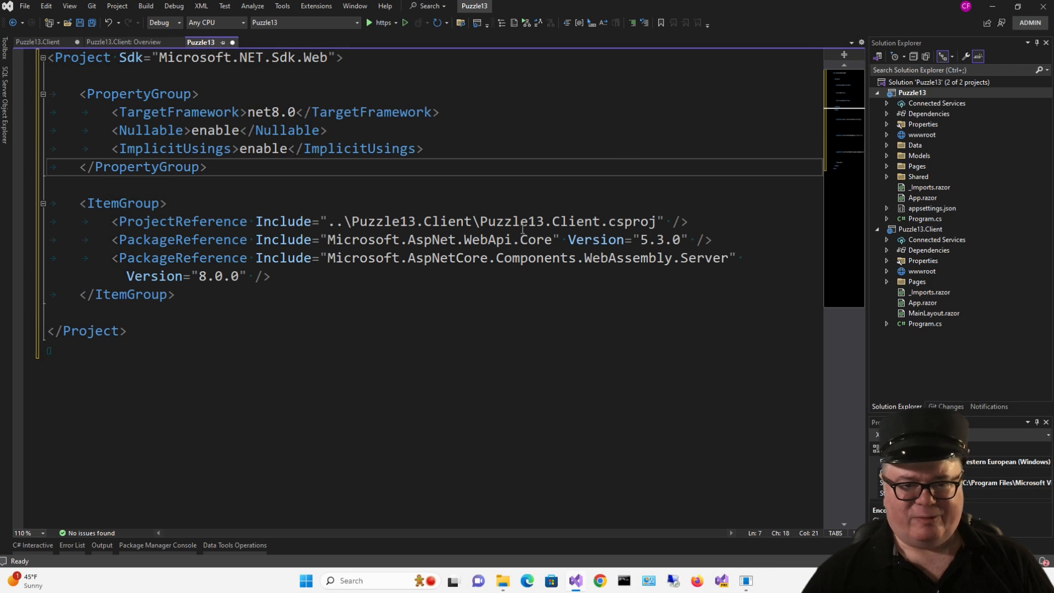
mouse_move(542, 285)
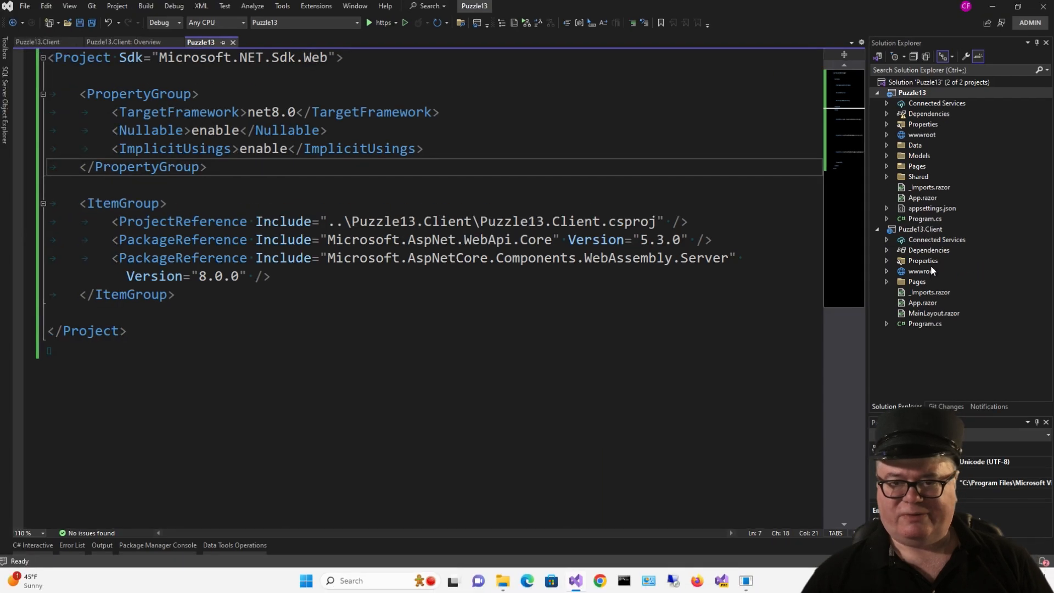
Step: Remove the client's extra folders, move MainLayout.razor into Layout, and open Home.razor
click(921, 270)
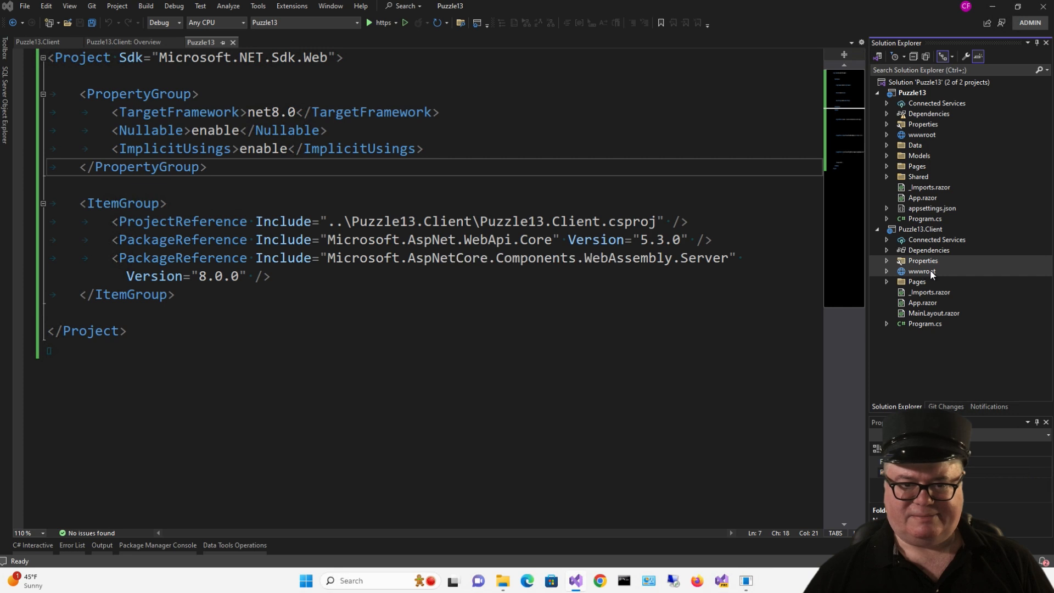
click(910, 228)
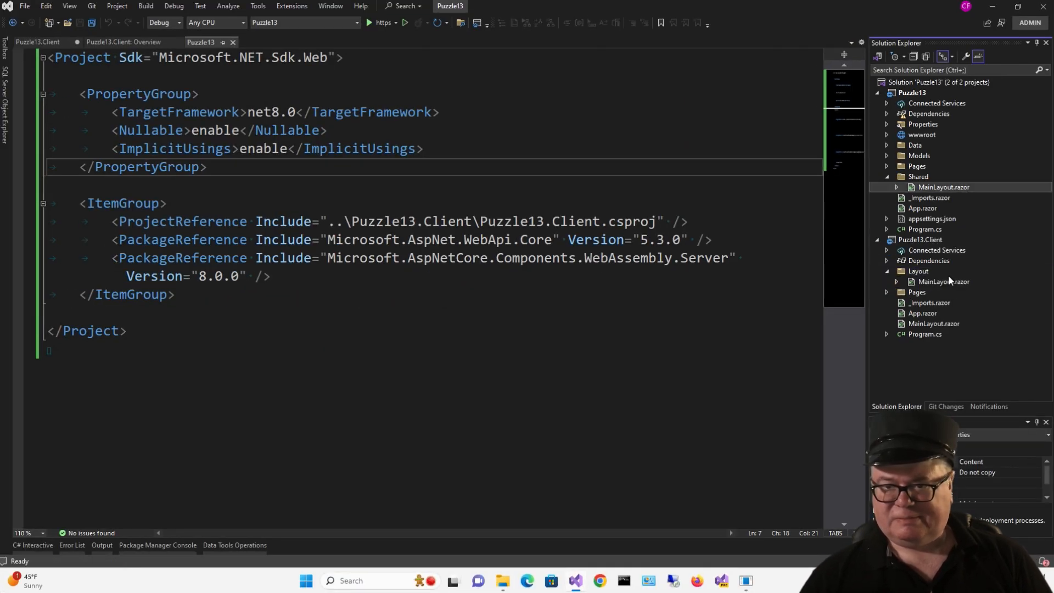
click(917, 177)
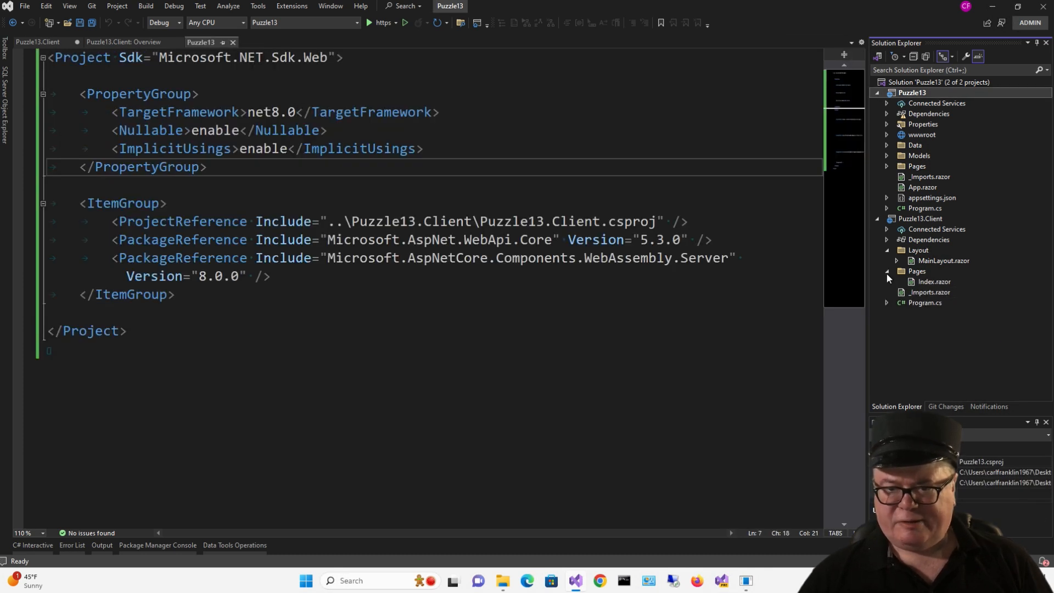
double_click(934, 281)
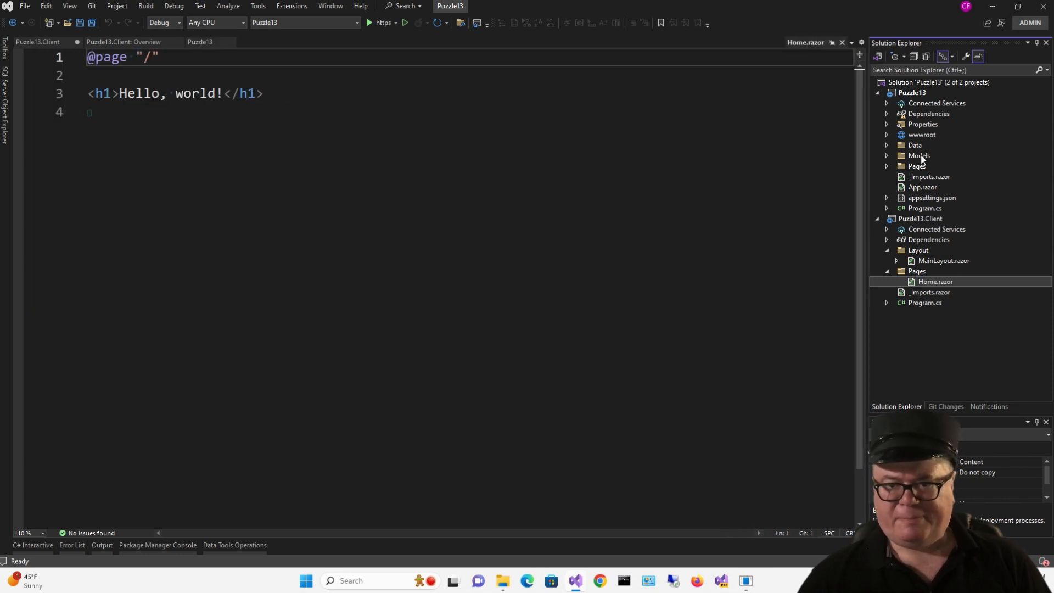
Step: Delete the Models folder, add a Components folder, and move Pages into it
click(918, 155)
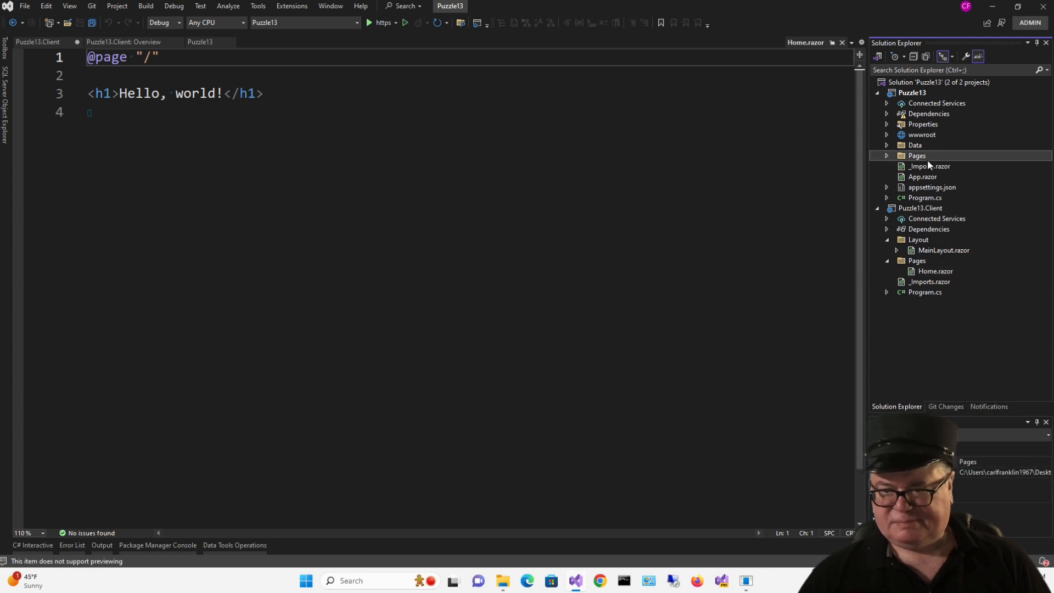
right_click(912, 93)
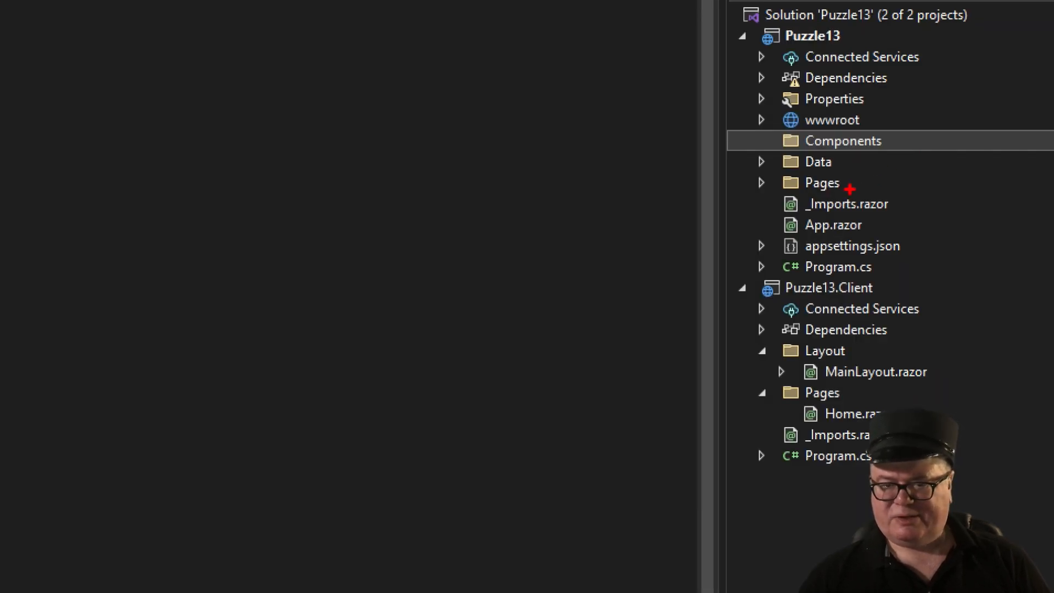
mouse_move(902, 189)
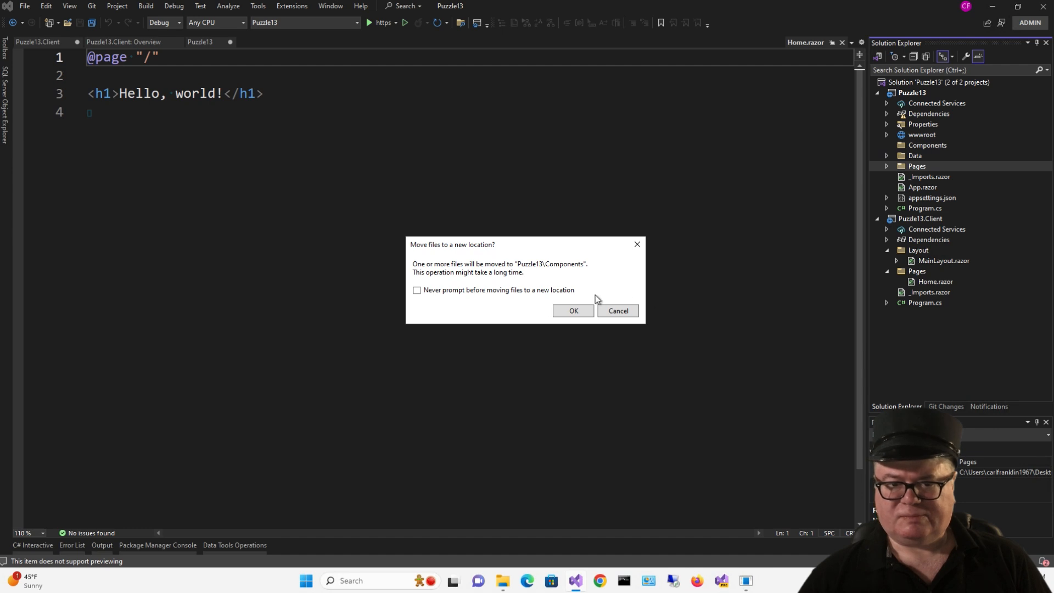
click(573, 311)
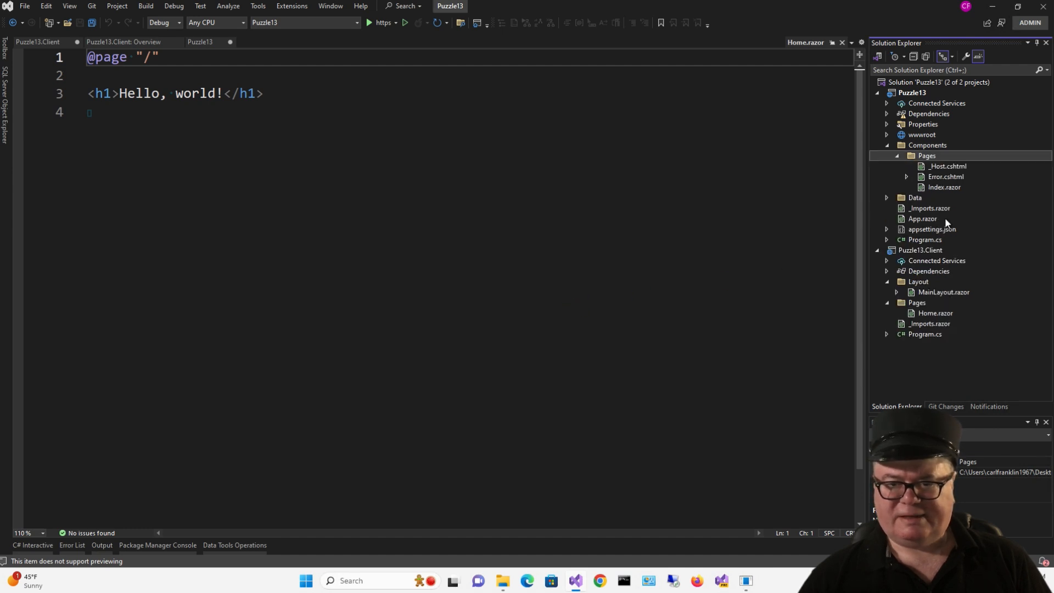
Step: Move _Imports.razor into the Components folder
click(943, 187)
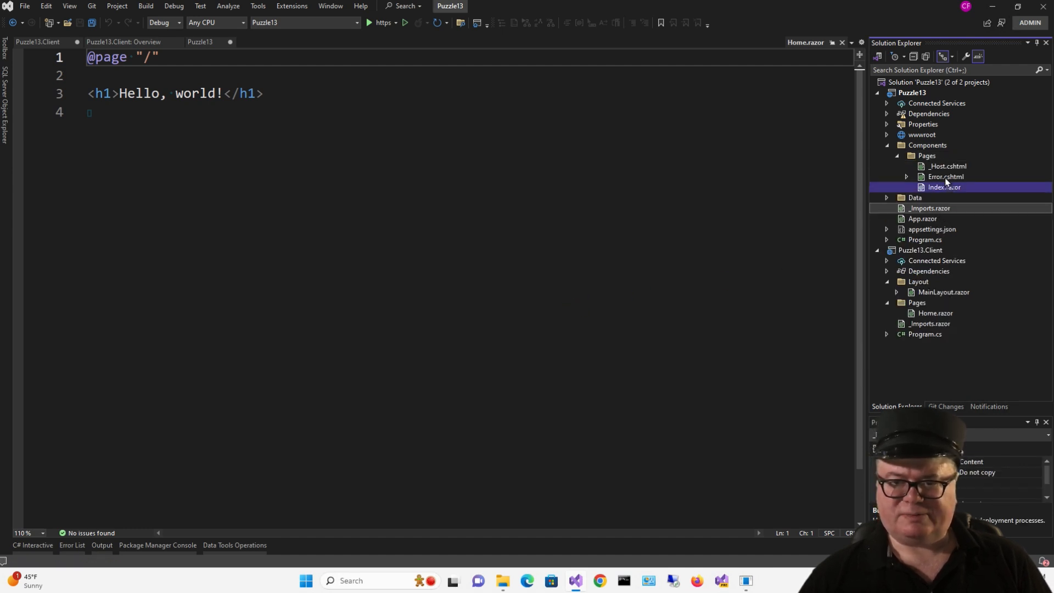
drag(943, 187, 927, 144)
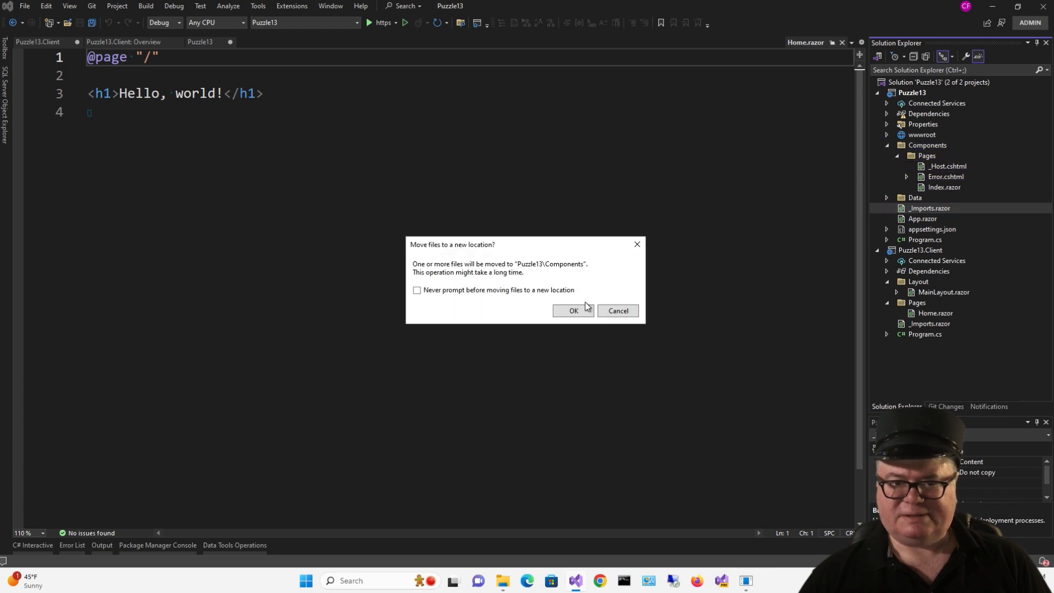
click(572, 310)
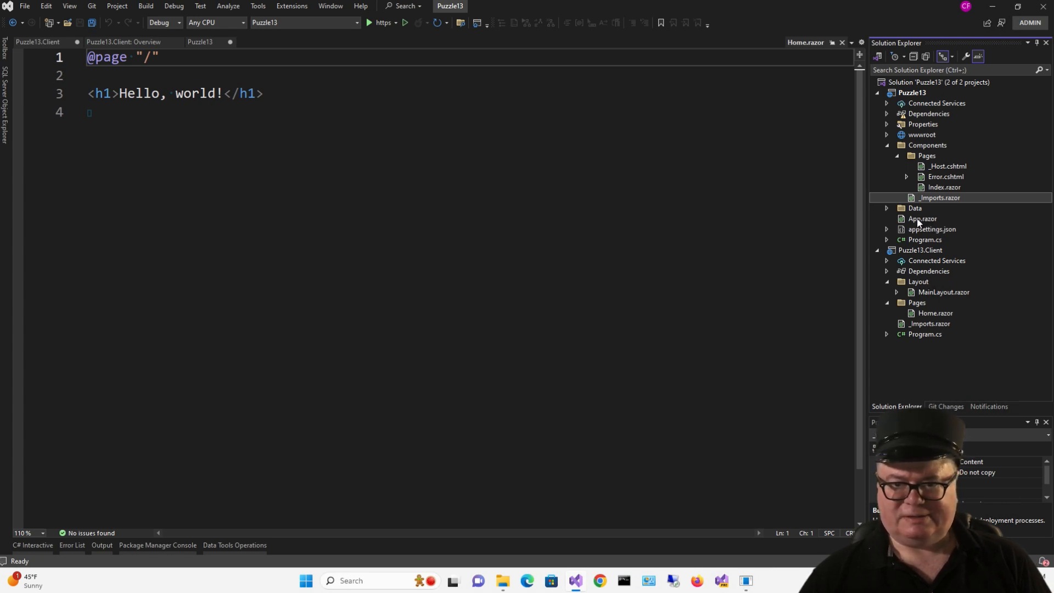
double_click(925, 239)
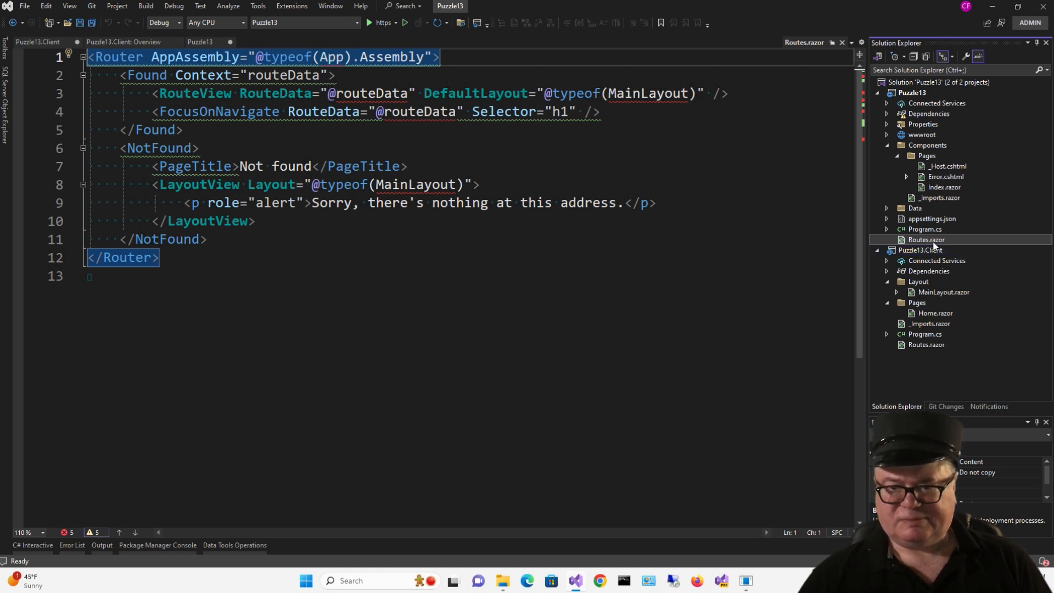
Step: Delete the server's Routes.razor and rename _Host.cshtml to App.razor
right_click(926, 239)
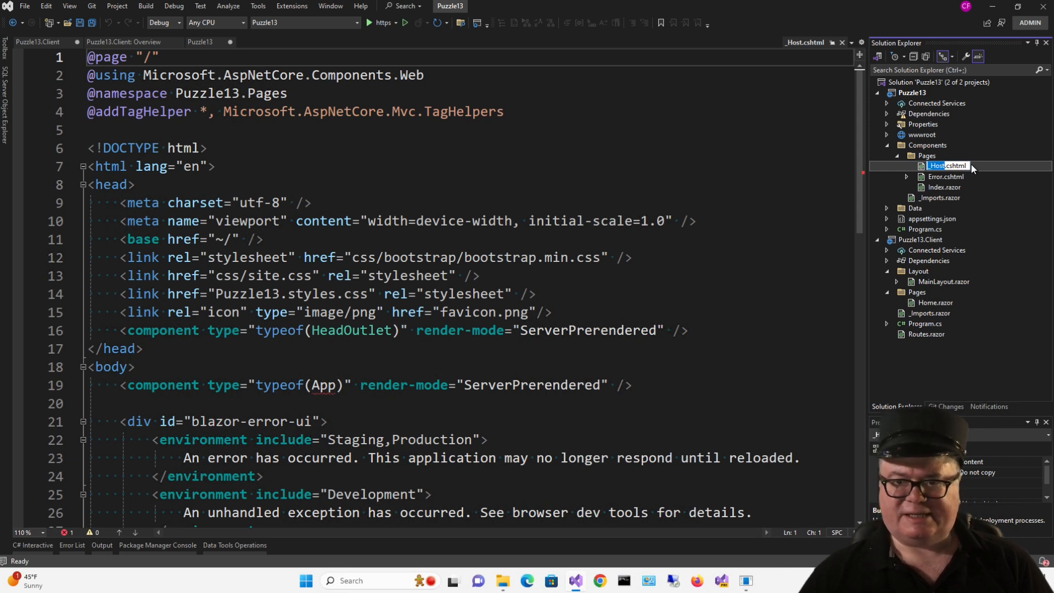
text(A)
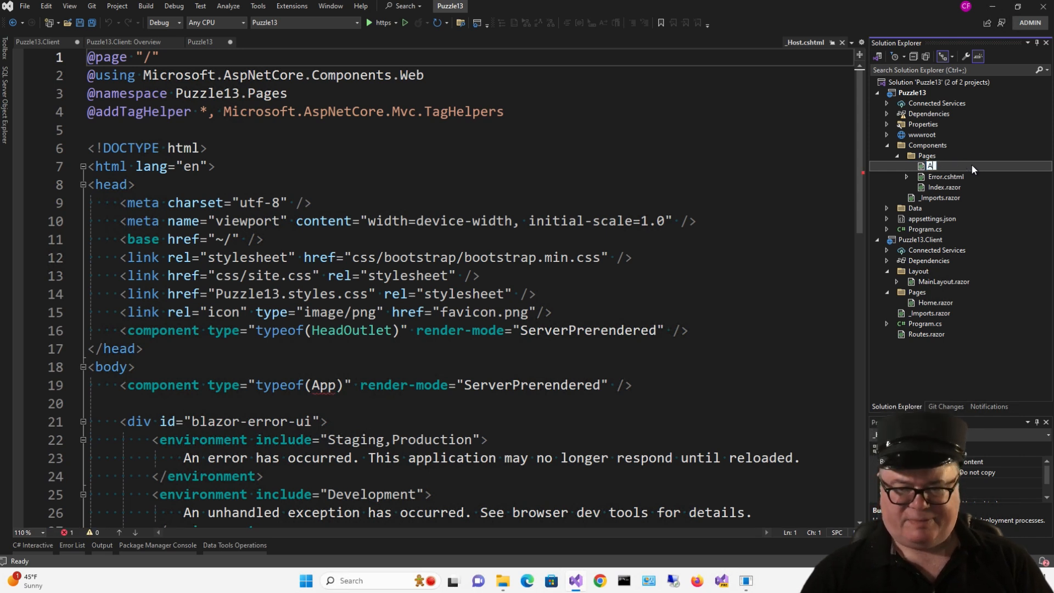
click(941, 166)
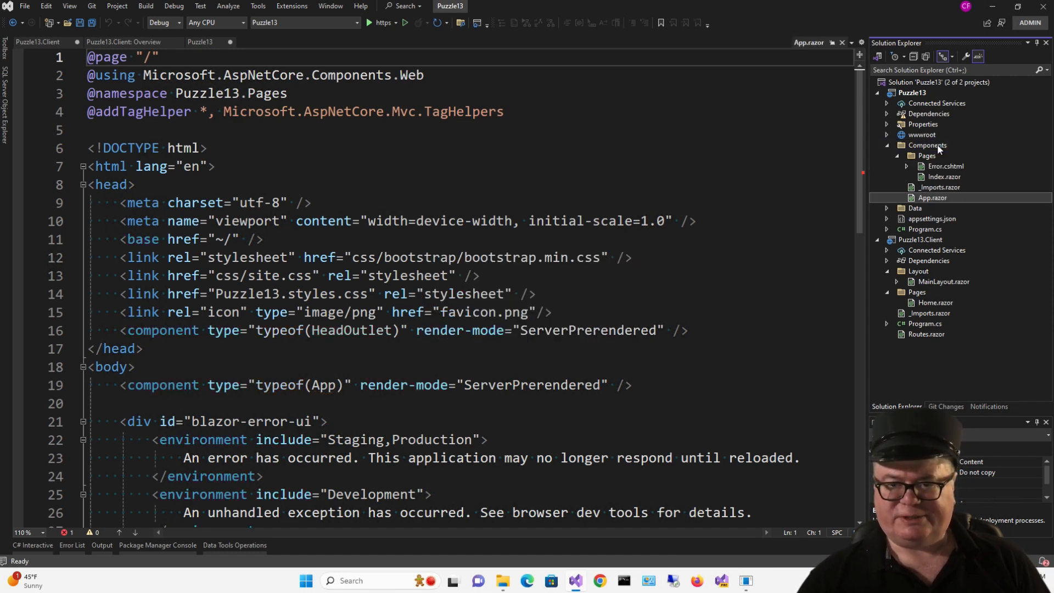
Step: Add a Models folder containing dtoPerson.cs to Puzzle13.Client
click(924, 240)
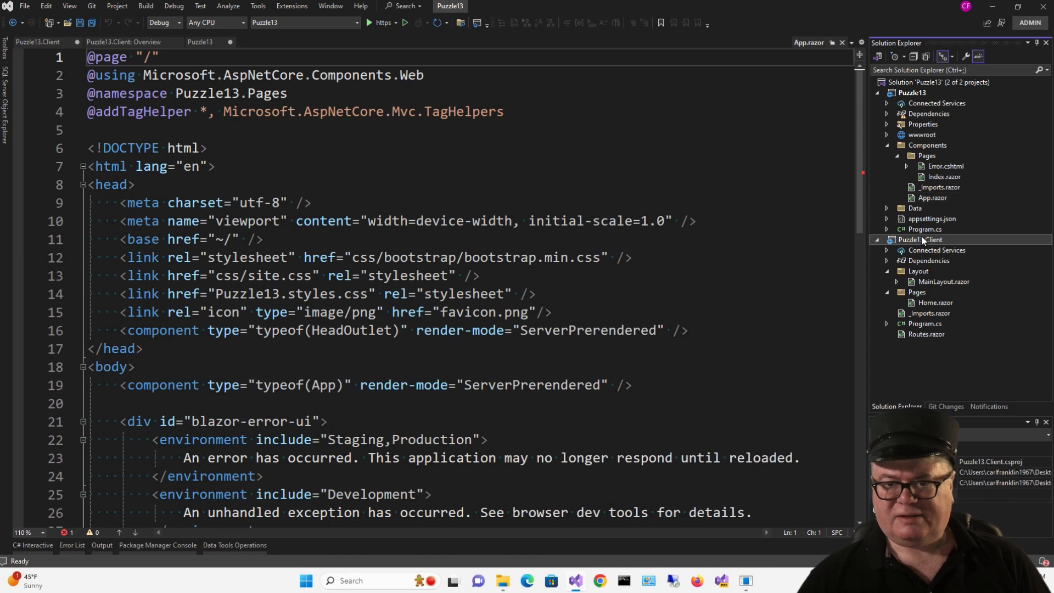
right_click(923, 240)
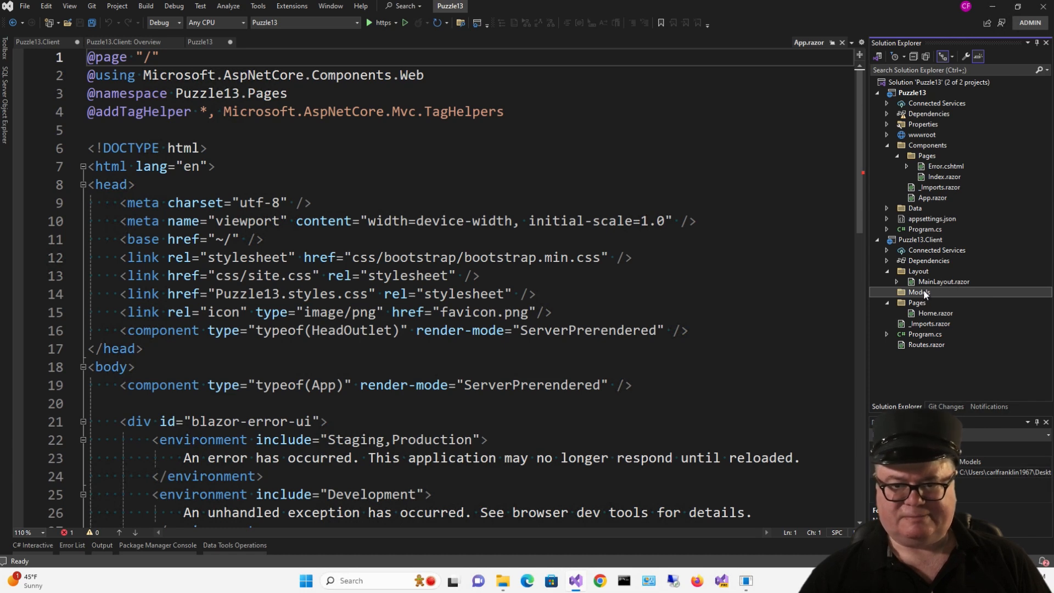
double_click(933, 302)
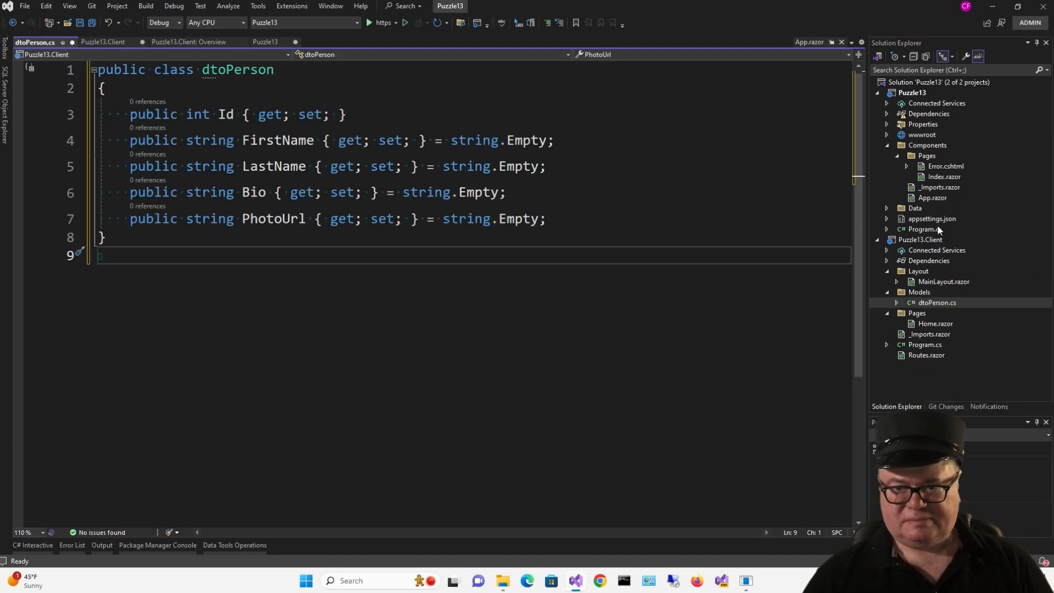
click(887, 208)
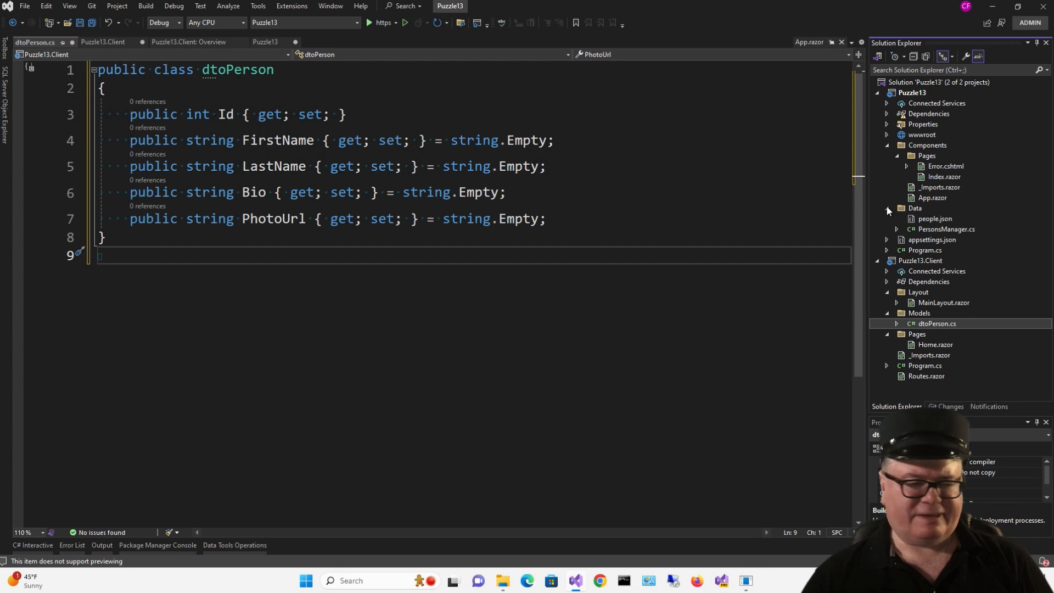
mouse_move(938, 235)
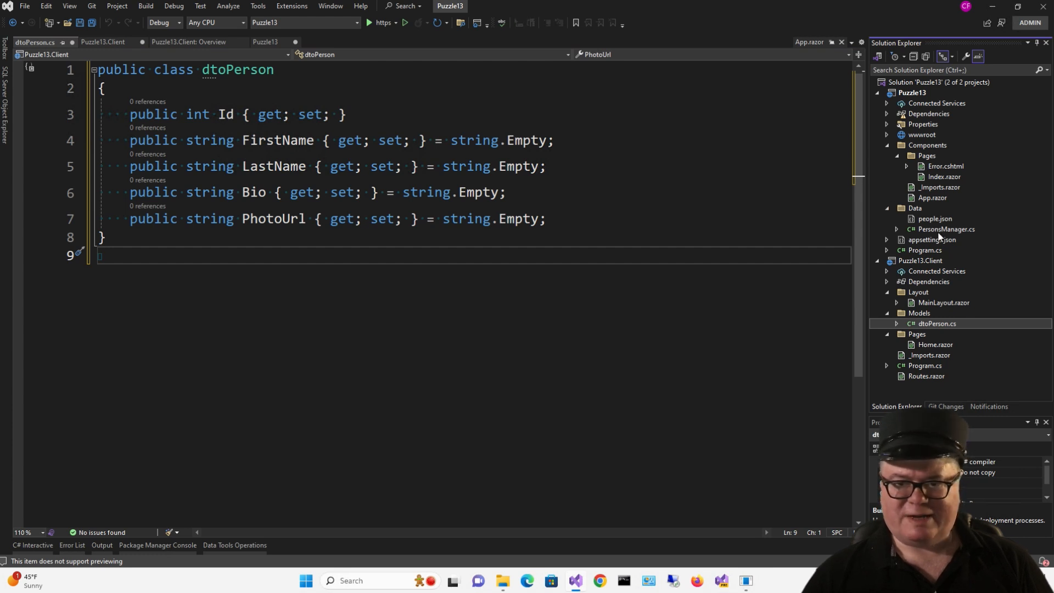
Step: Rename PersonsManager.cs to PersonManager.cs with its references, and replace Person with dtoPerson
click(946, 229)
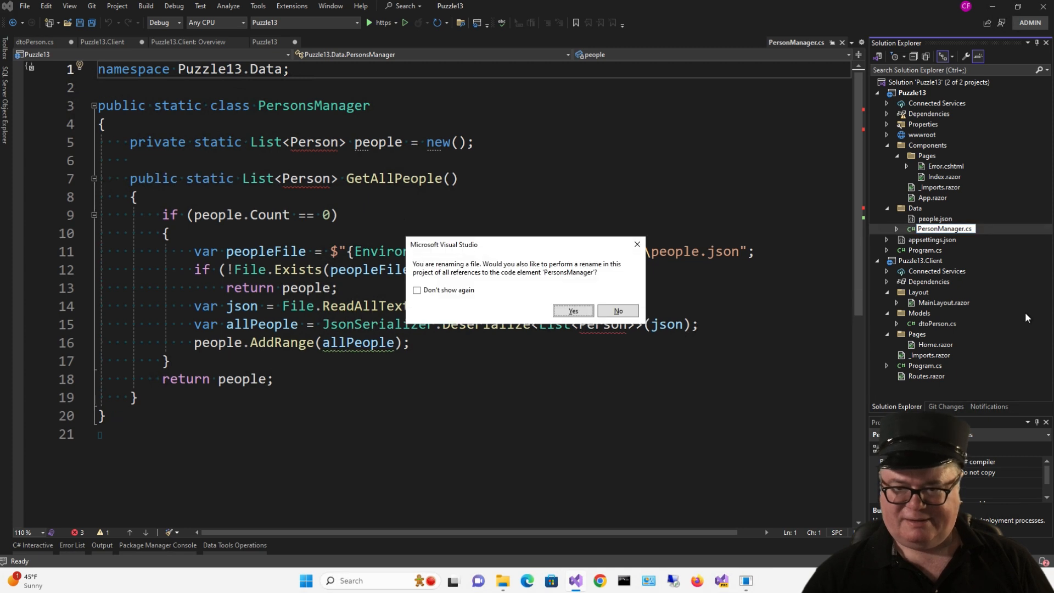
click(571, 311)
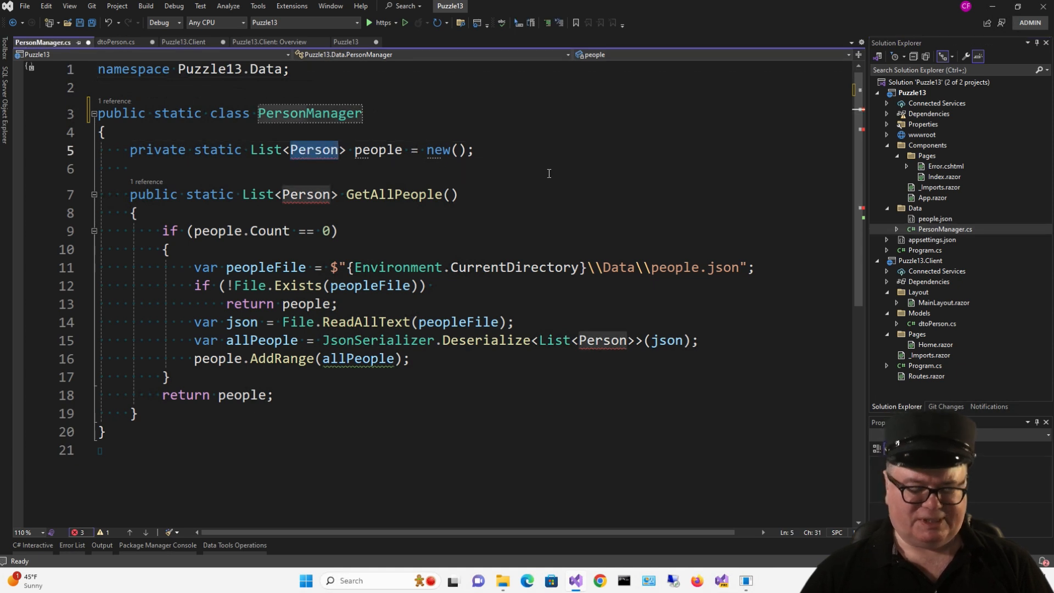
text(dto)
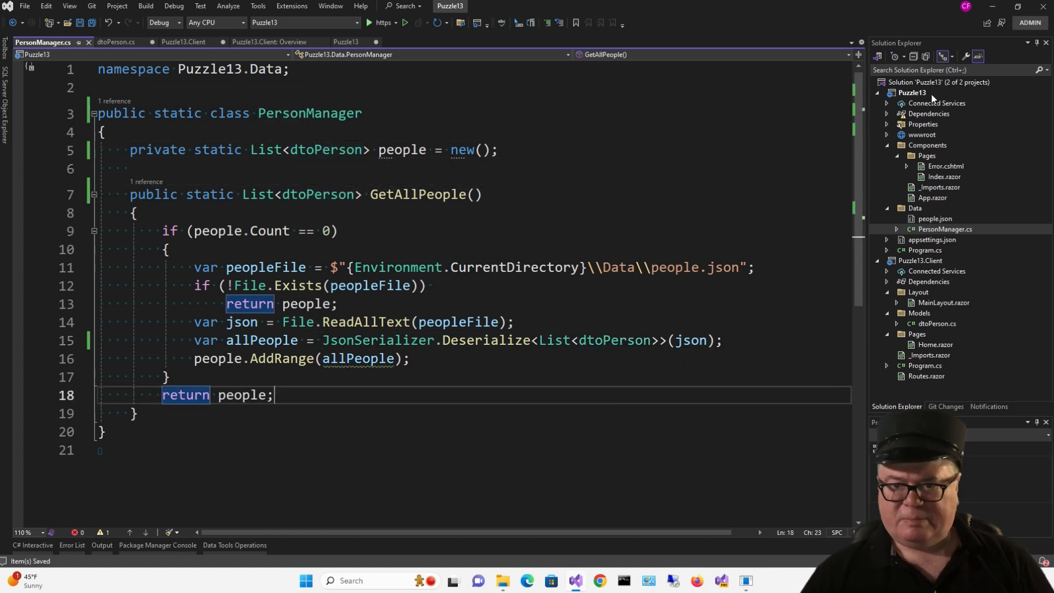
Step: Add Controllers/PersonController.cs to Puzzle13 and Services/ApiService.cs to Puzzle13.Client
right_click(913, 93)
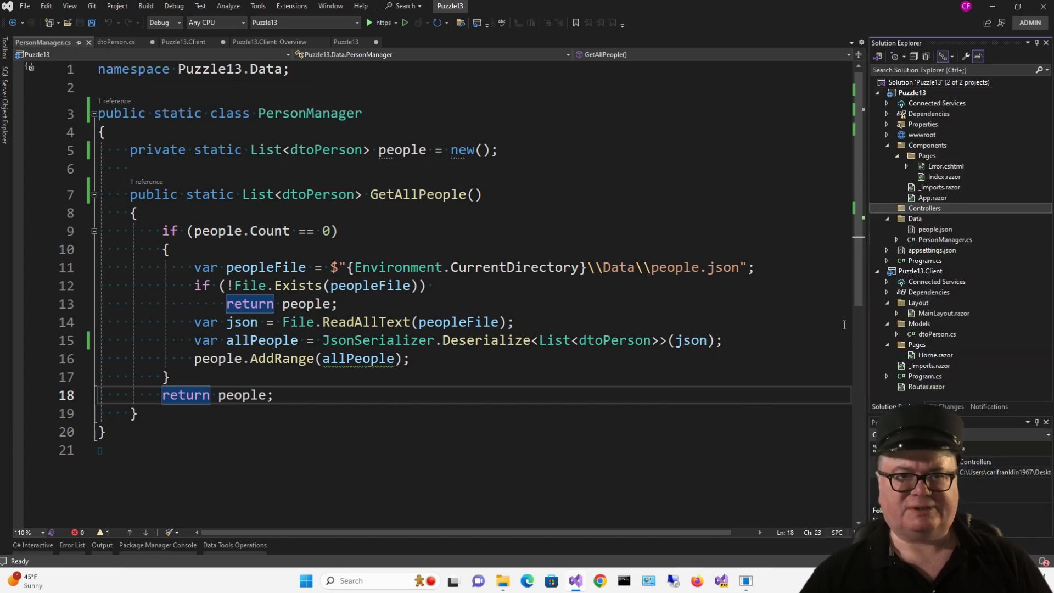
right_click(922, 208)
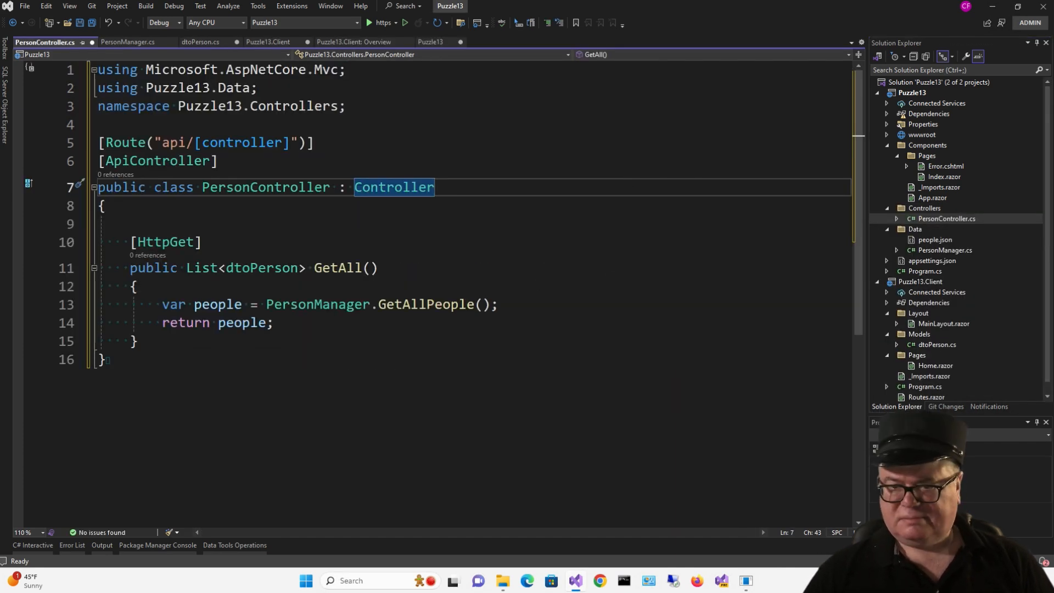
right_click(912, 81)
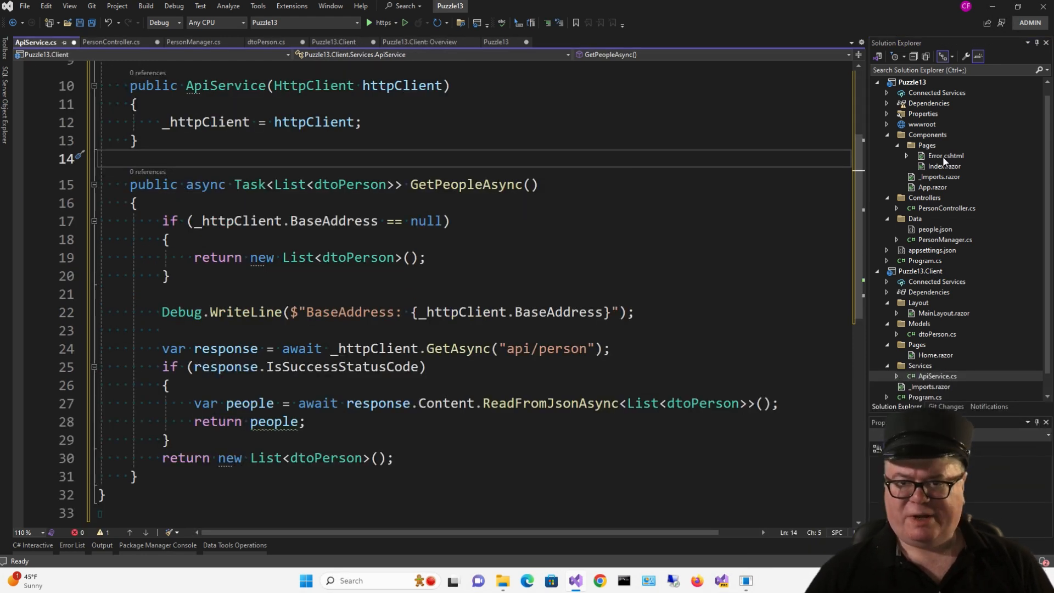
Step: Rename Error.cshtml to Error.razor, drop its code-behind, and paste the component markup
double_click(944, 155)
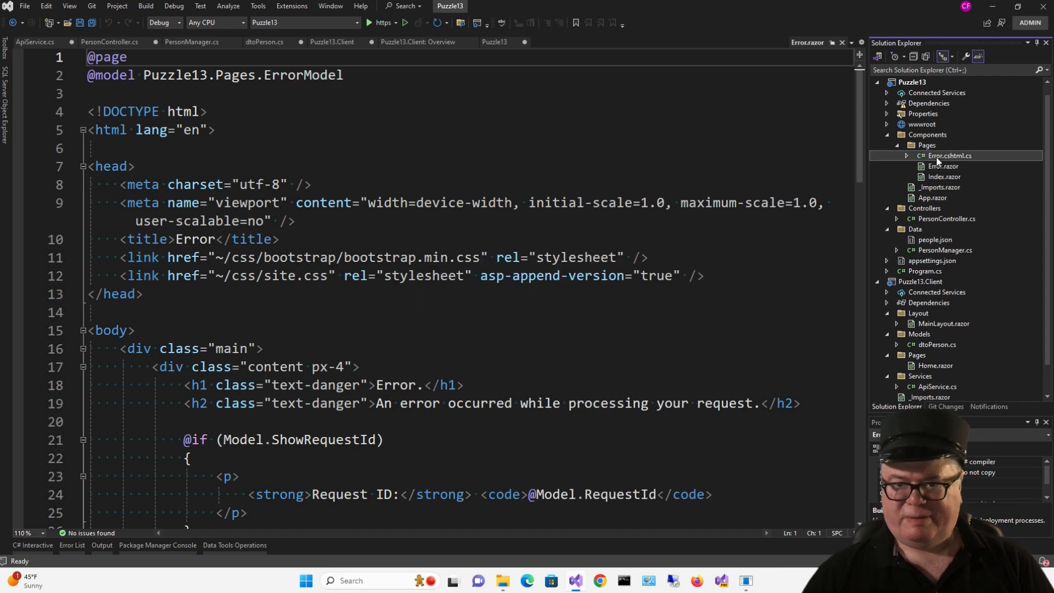
double_click(948, 155)
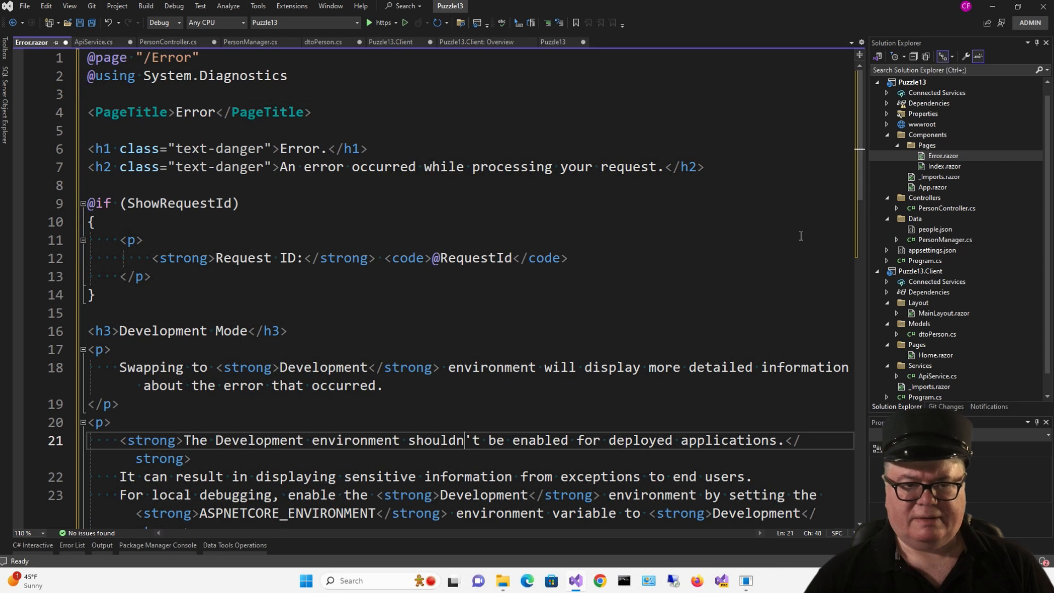
mouse_move(951, 270)
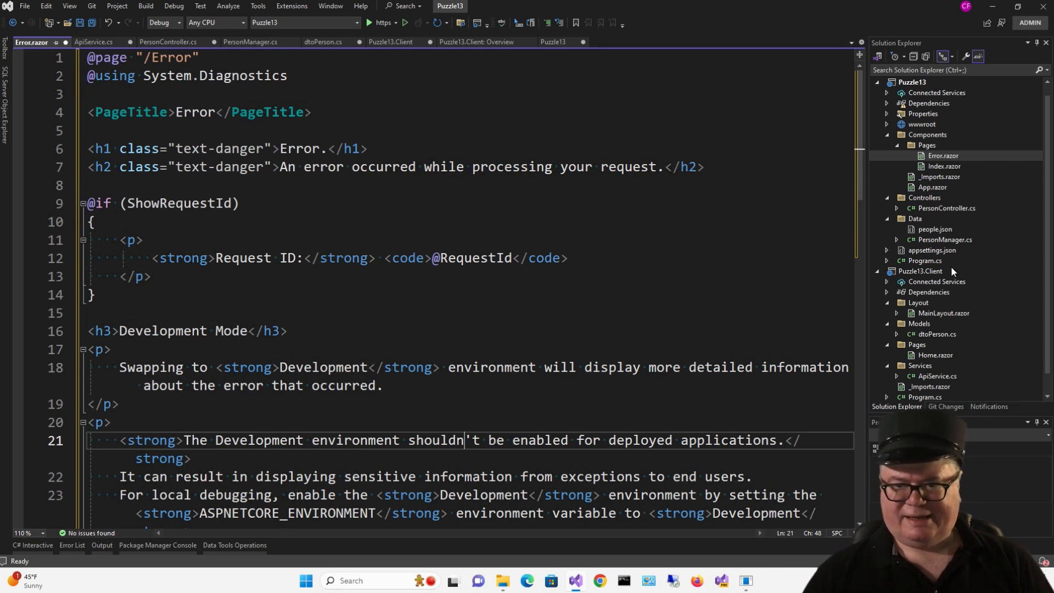
mouse_move(933, 193)
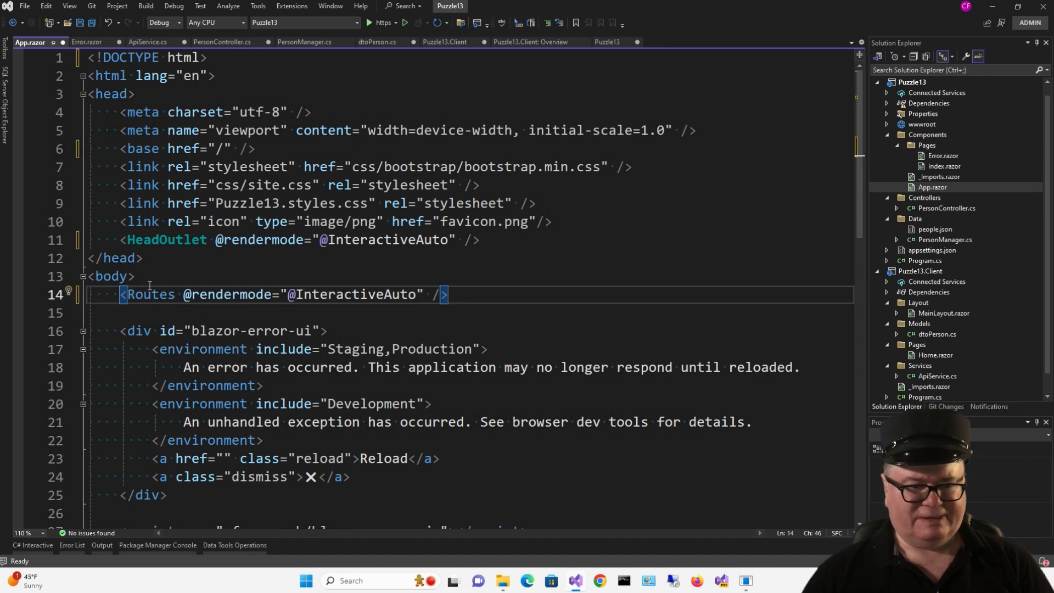
Step: Set InteractiveAuto on HeadOutlet and Routes, delete blazor-error-ui, and load blazor.web.js
scroll(down, 3)
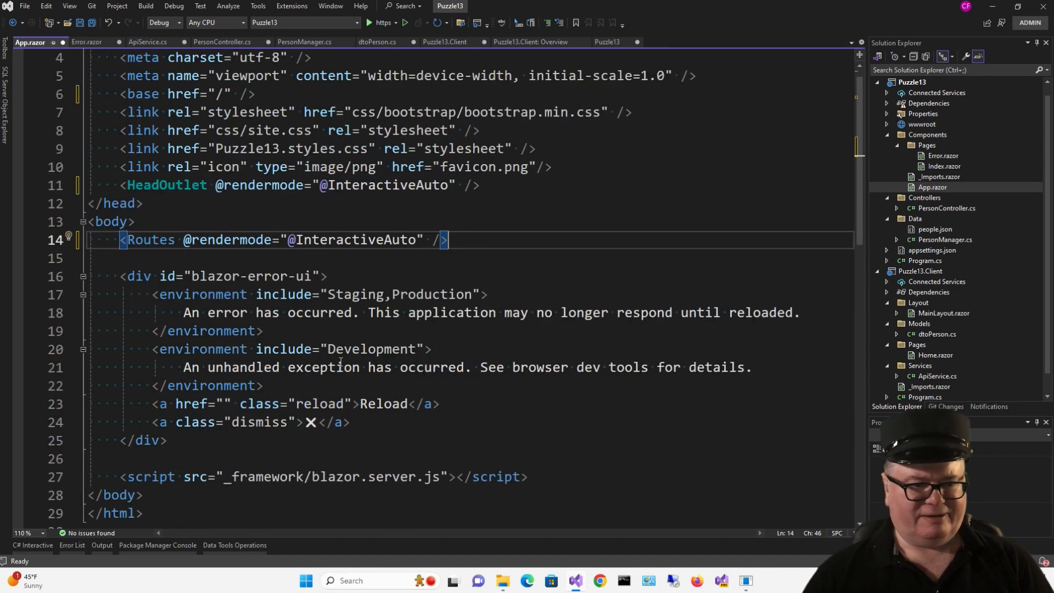
scroll(down, 3)
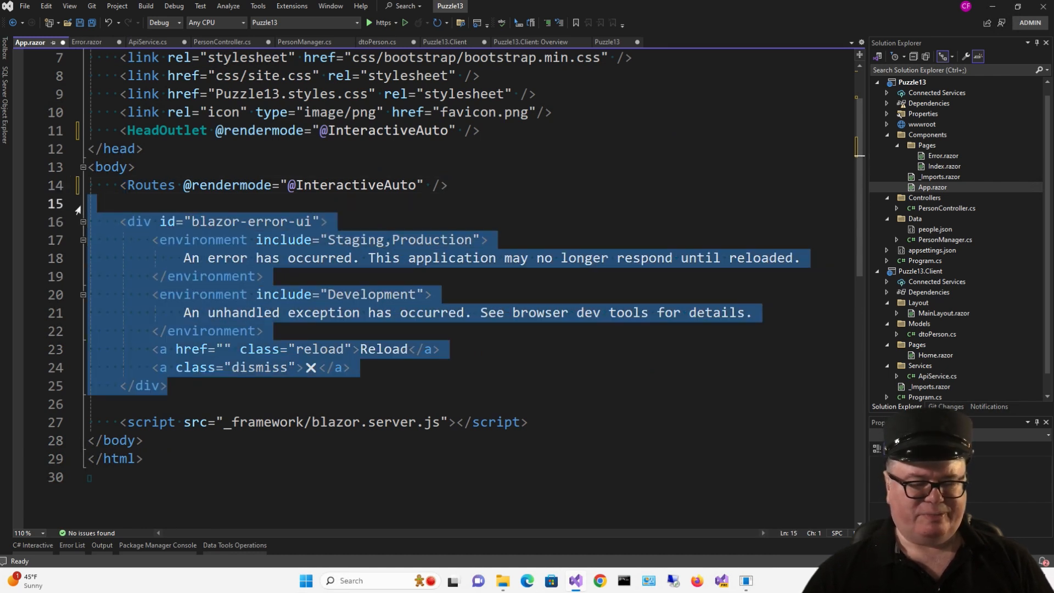
key(Delete)
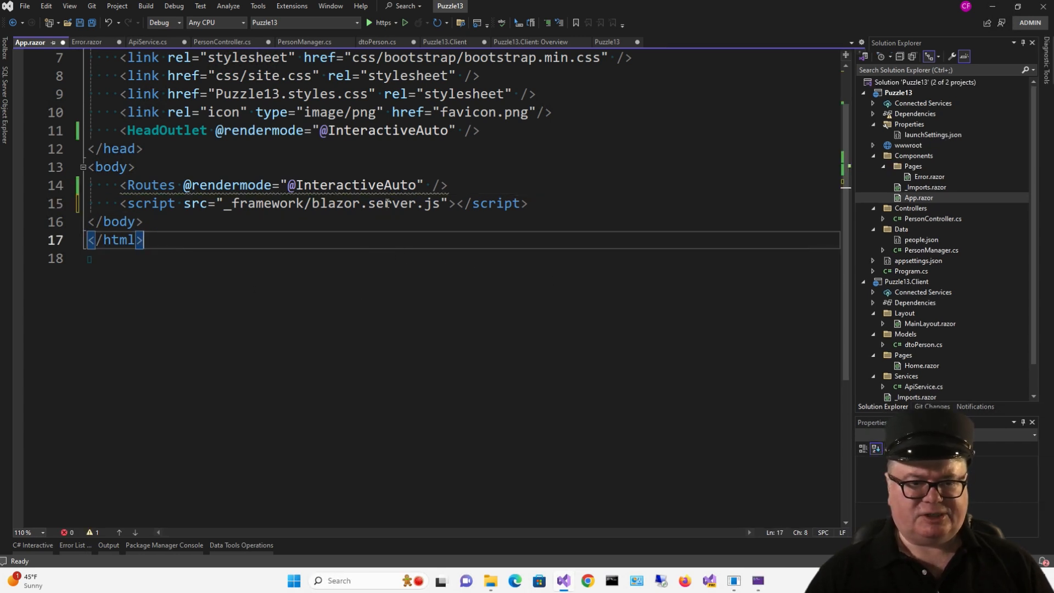
double_click(392, 203)
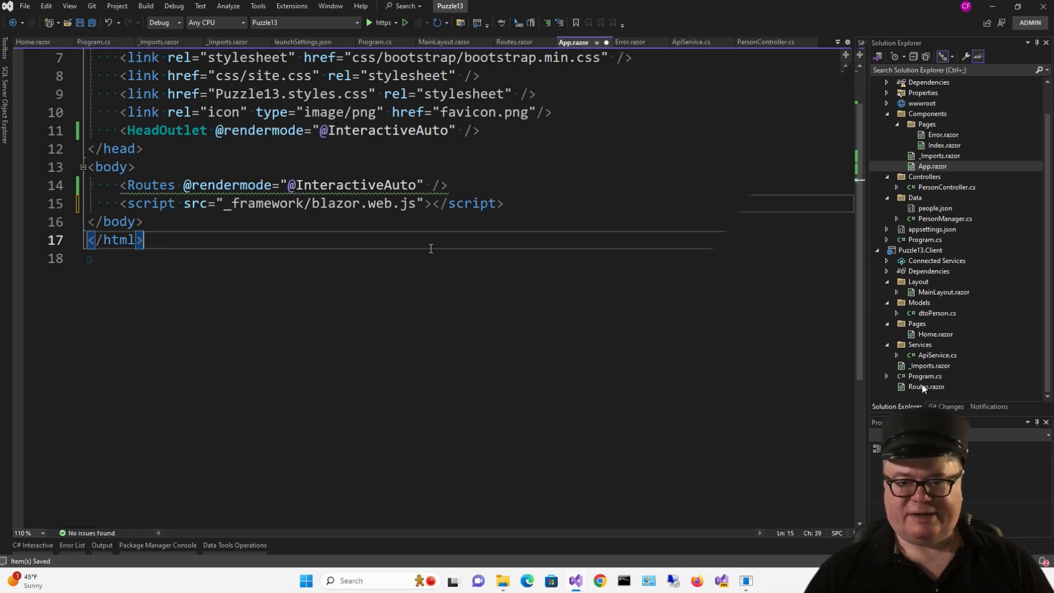
Step: In client Routes.razor, drop NotFound and use Program's assembly and Layout.MainLayout; open MainLayout.razor
double_click(924, 386)
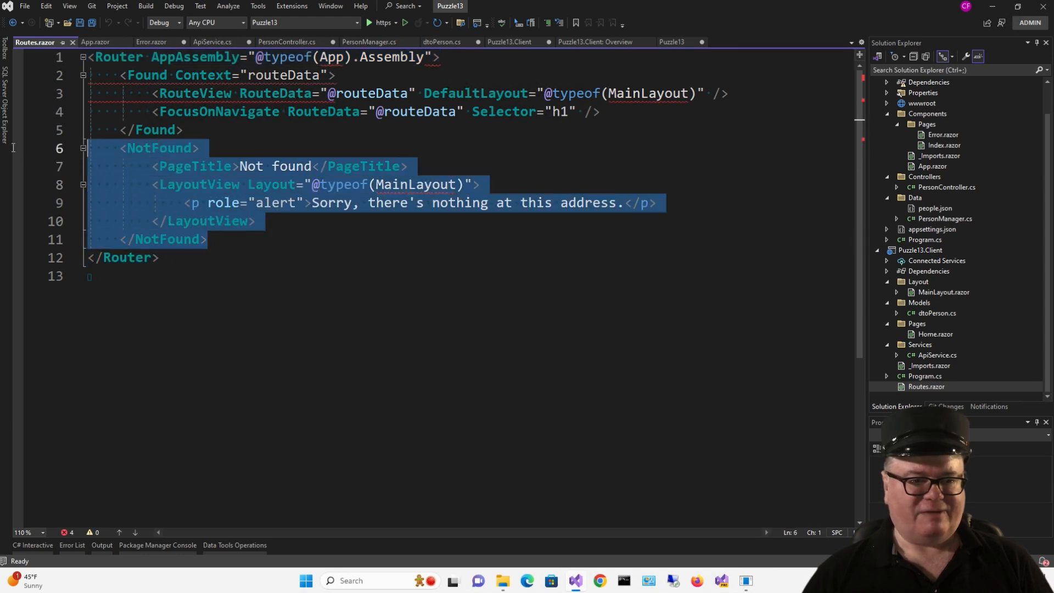
key(Delete)
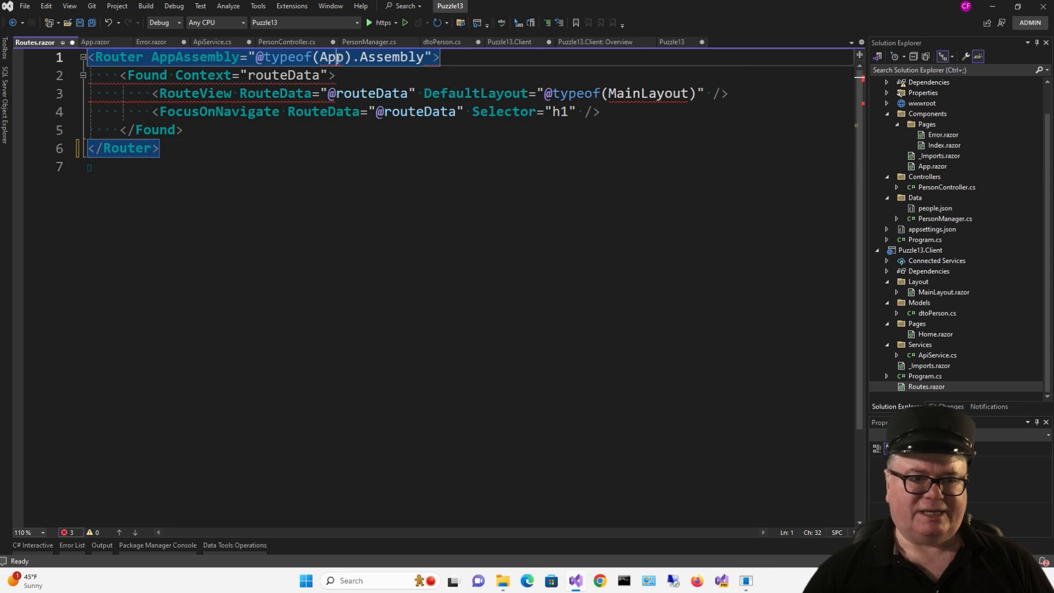
text(Pro)
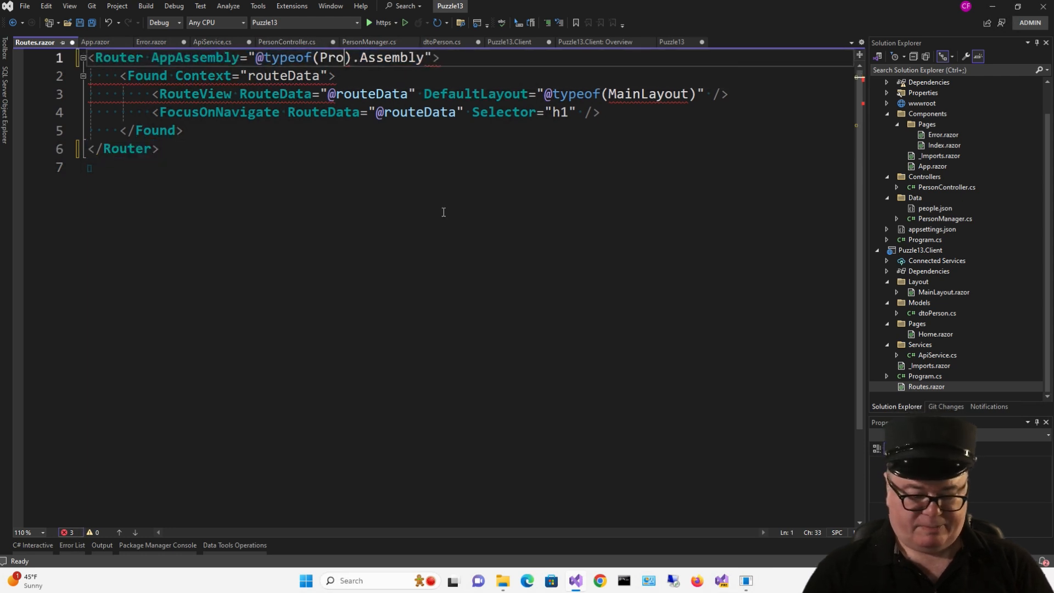
text(gram)
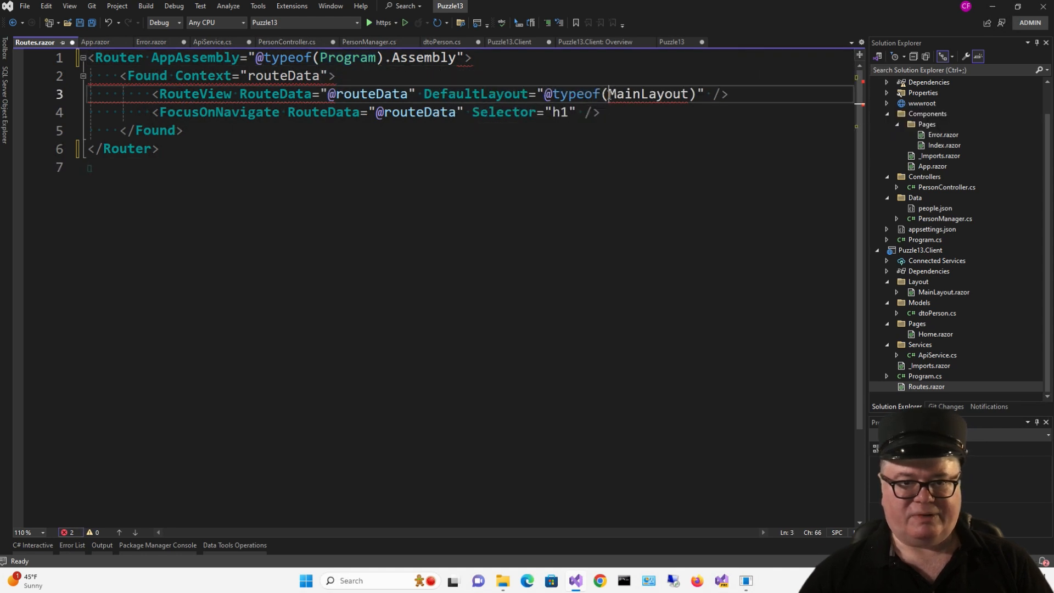
text(Layout.)
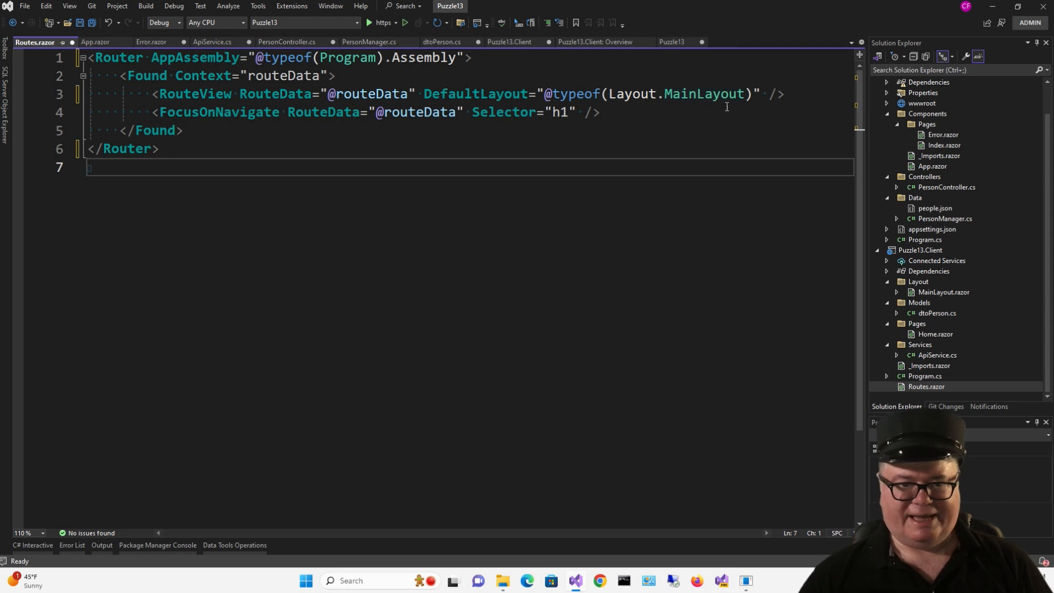
mouse_move(692, 185)
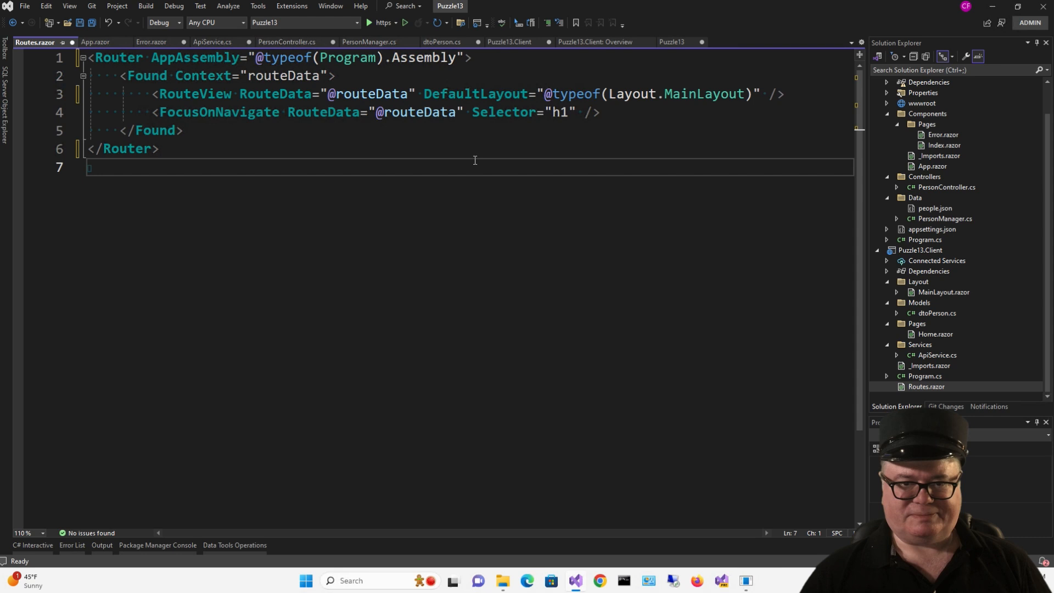
click(943, 292)
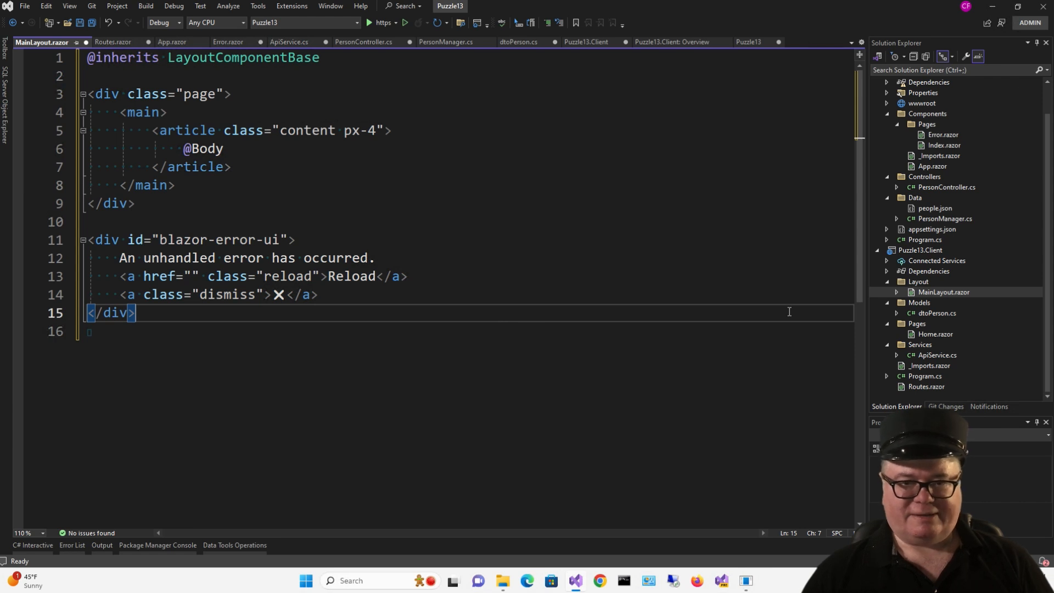
Step: Open Program.cs in the Puzzle13 server project
click(925, 239)
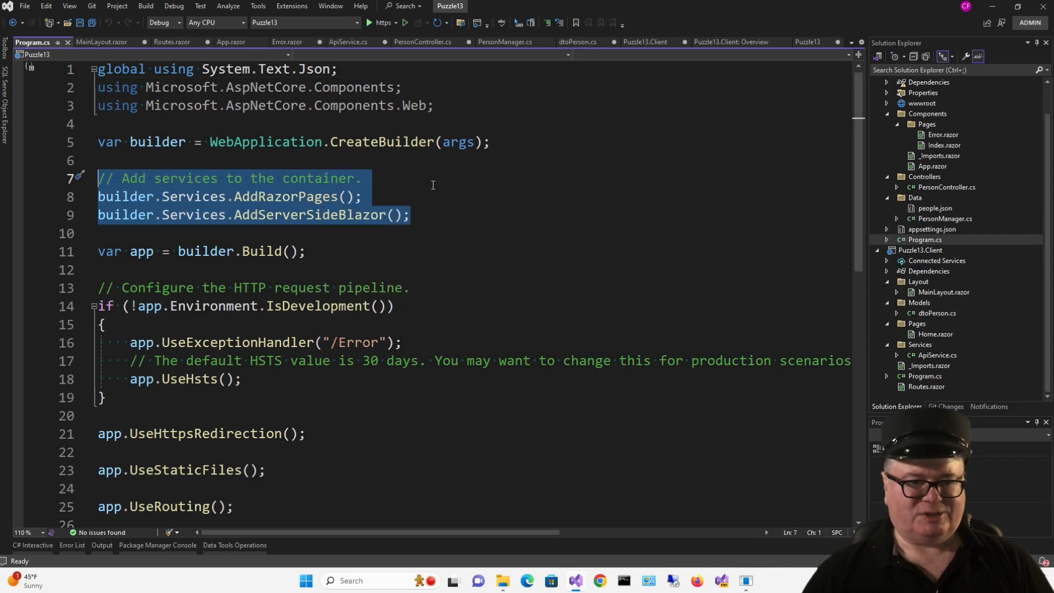
mouse_move(495, 219)
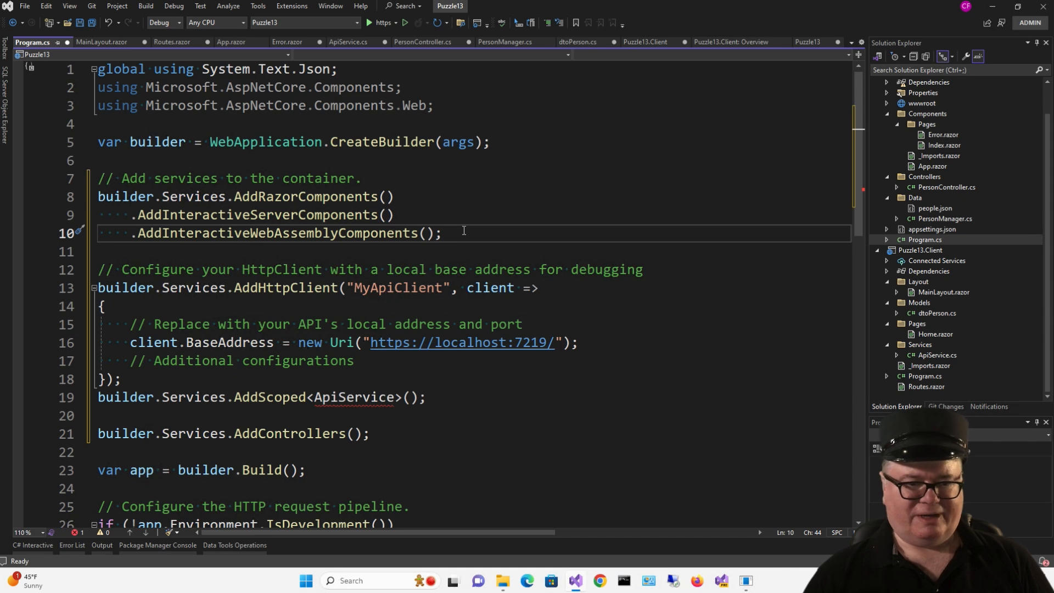
Step: Replace the HttpClient BaseAddress port 7219 with 7148 from launchSettings.json
scroll(down, 3)
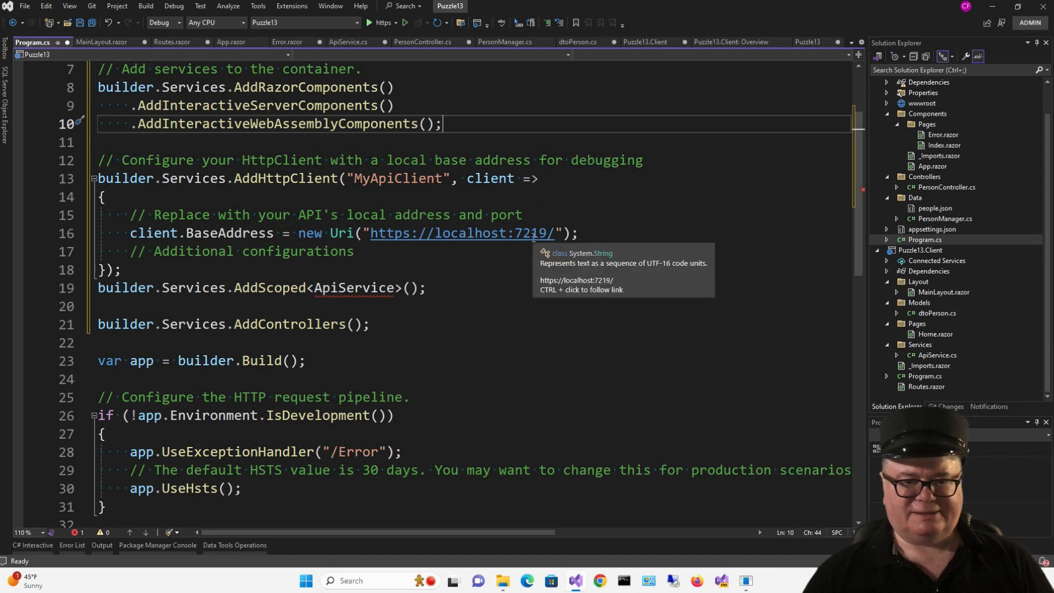
double_click(529, 233)
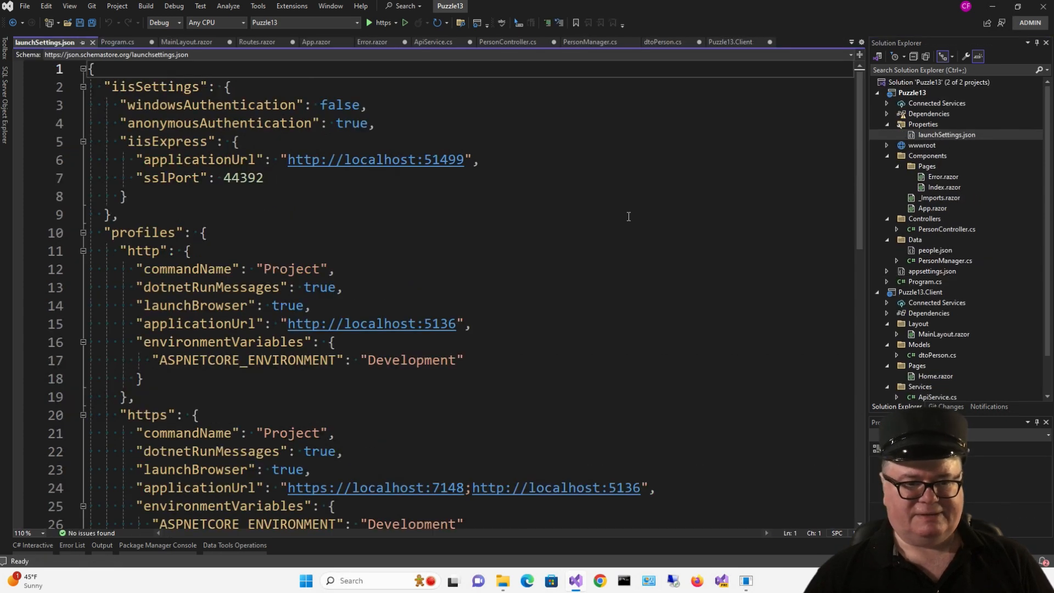
double_click(448, 378)
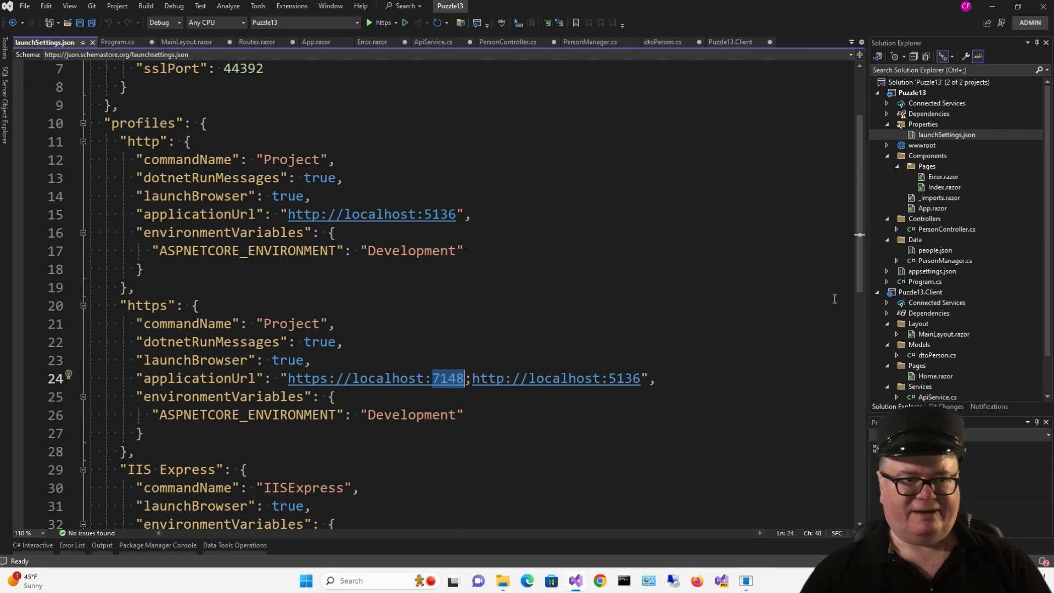
click(117, 42)
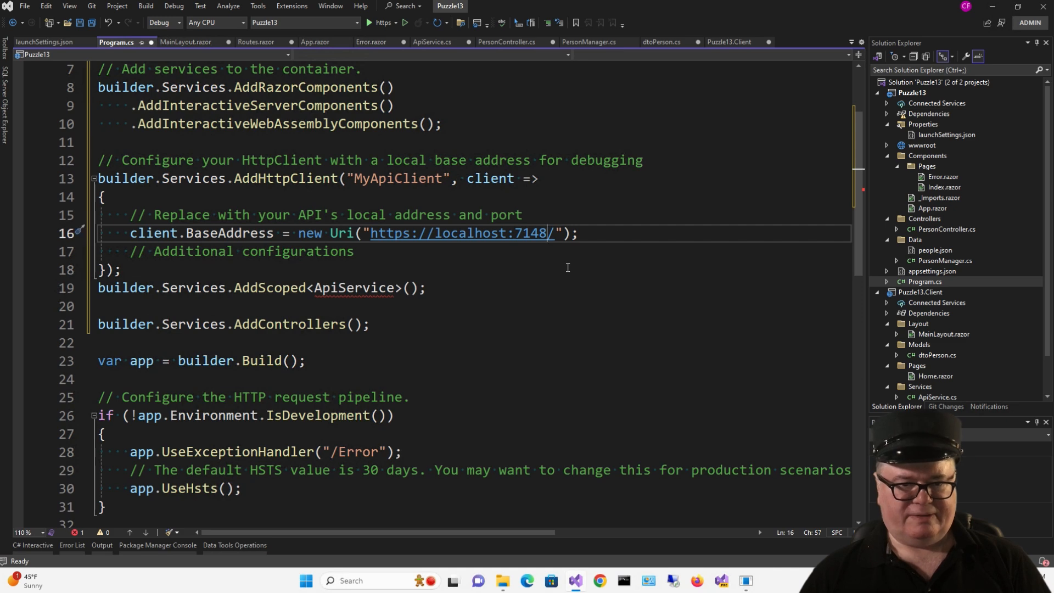
scroll(down, 3)
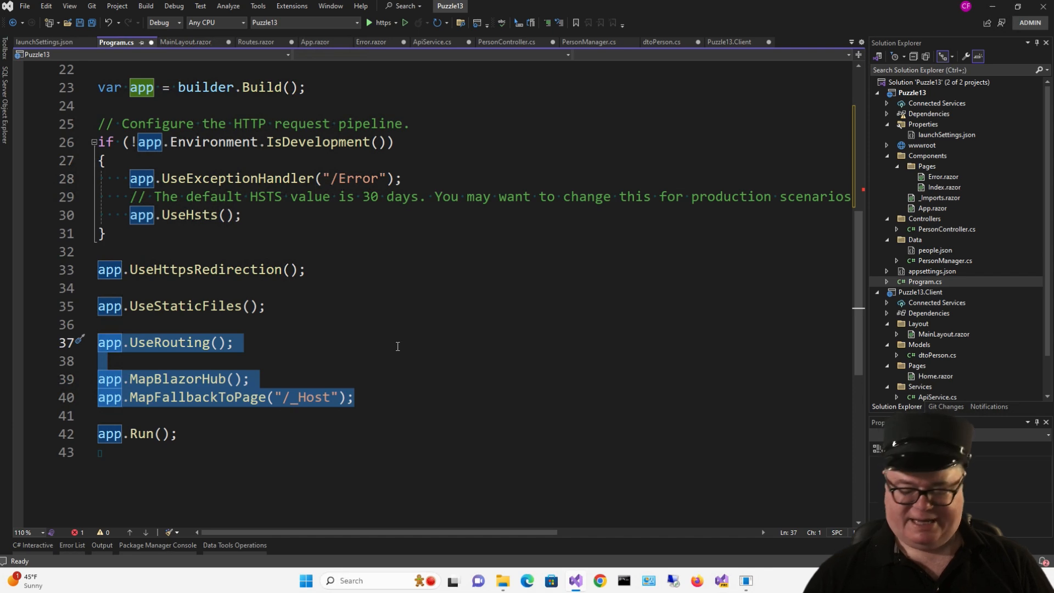
Step: Replace the old routing and hub mappings with UseAntiforgery, MapControllers and MapRazorComponents<App>
key(Delete)
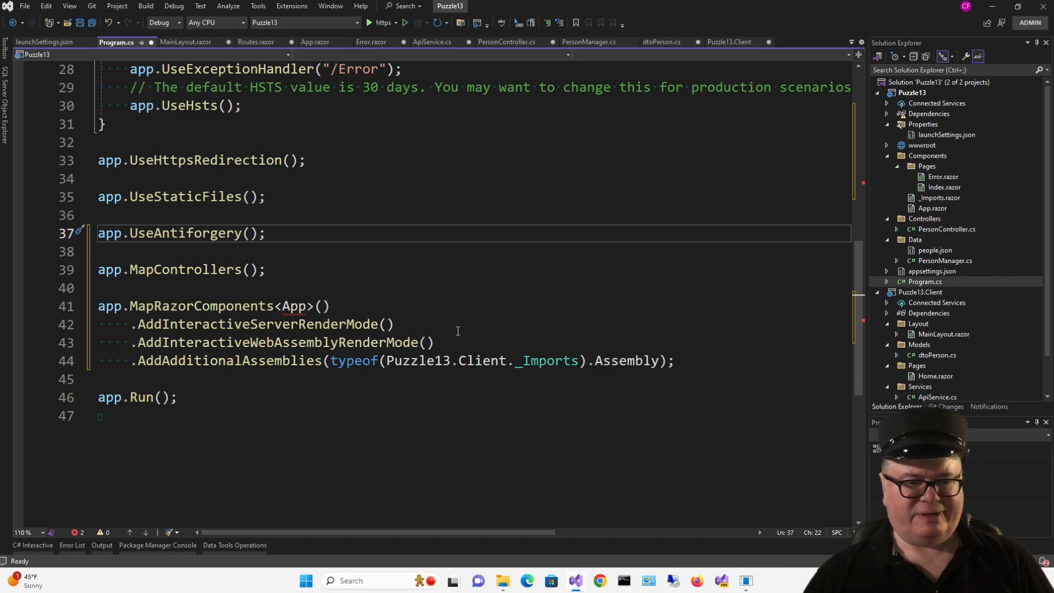
mouse_move(385, 401)
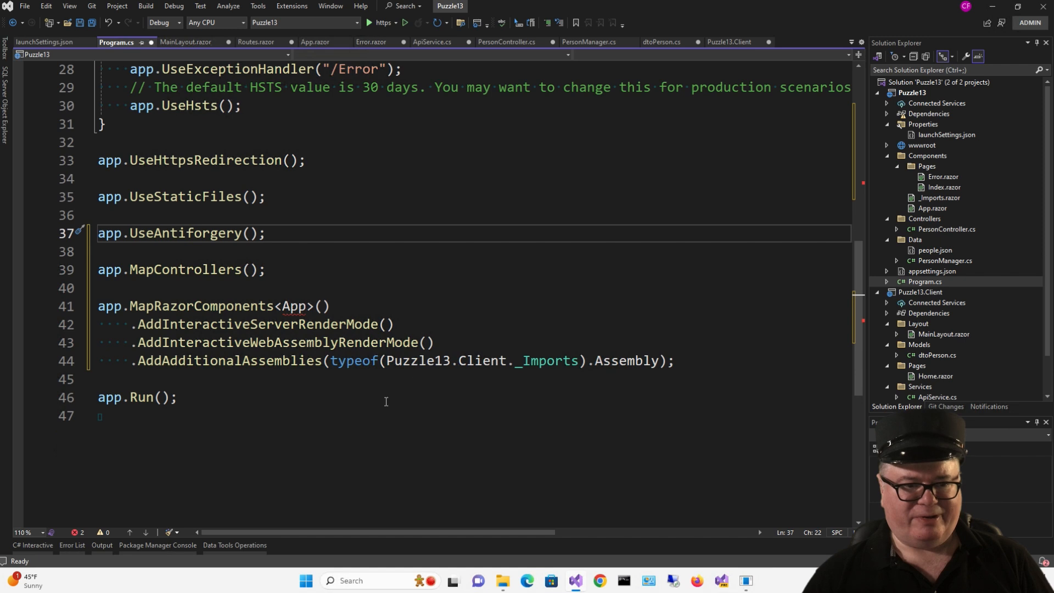
mouse_move(545, 360)
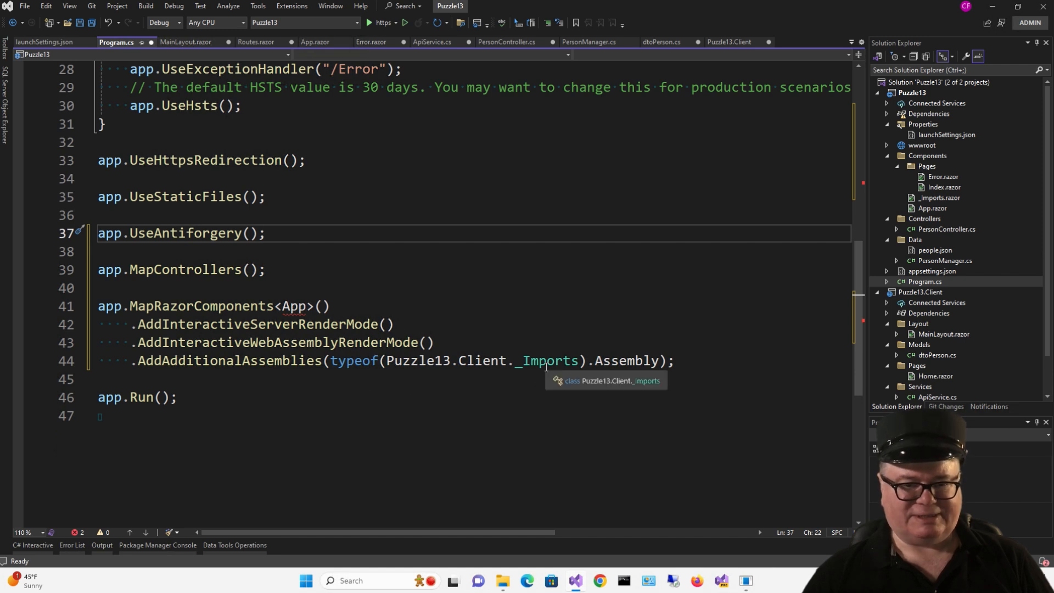
double_click(545, 360)
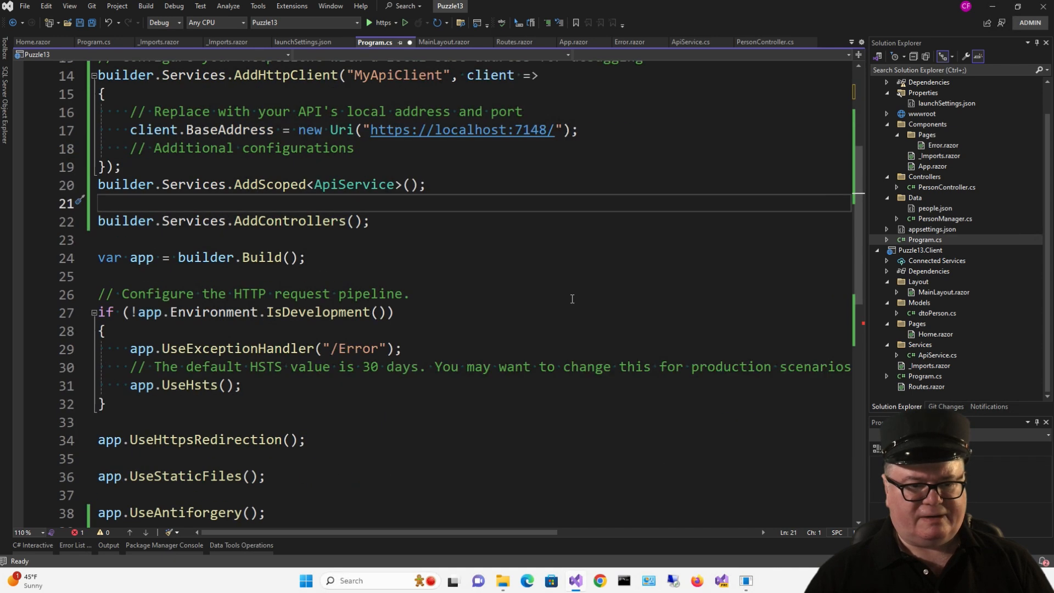
scroll(down, 3)
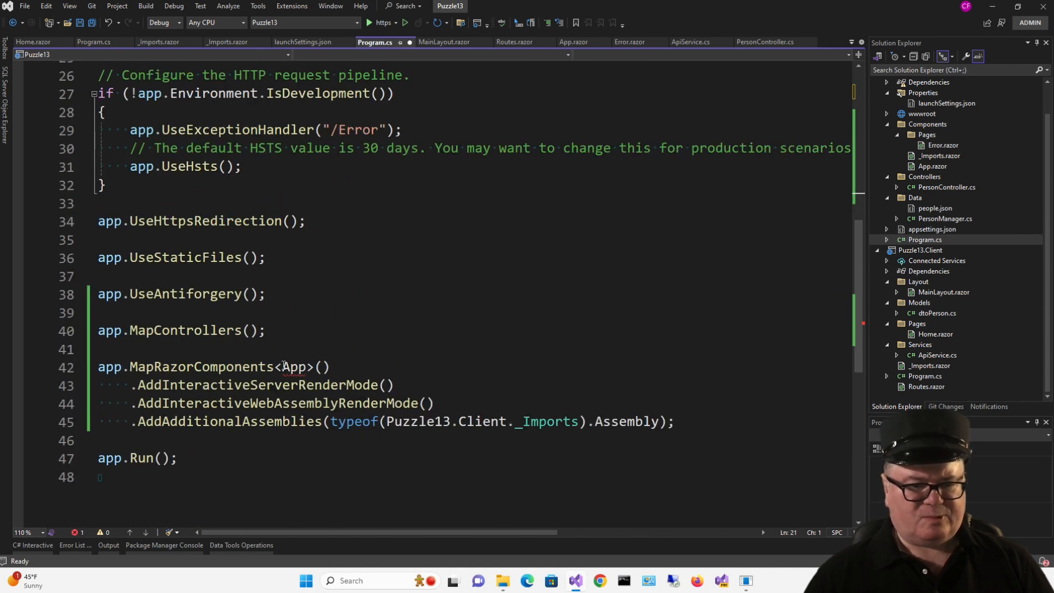
mouse_move(285, 384)
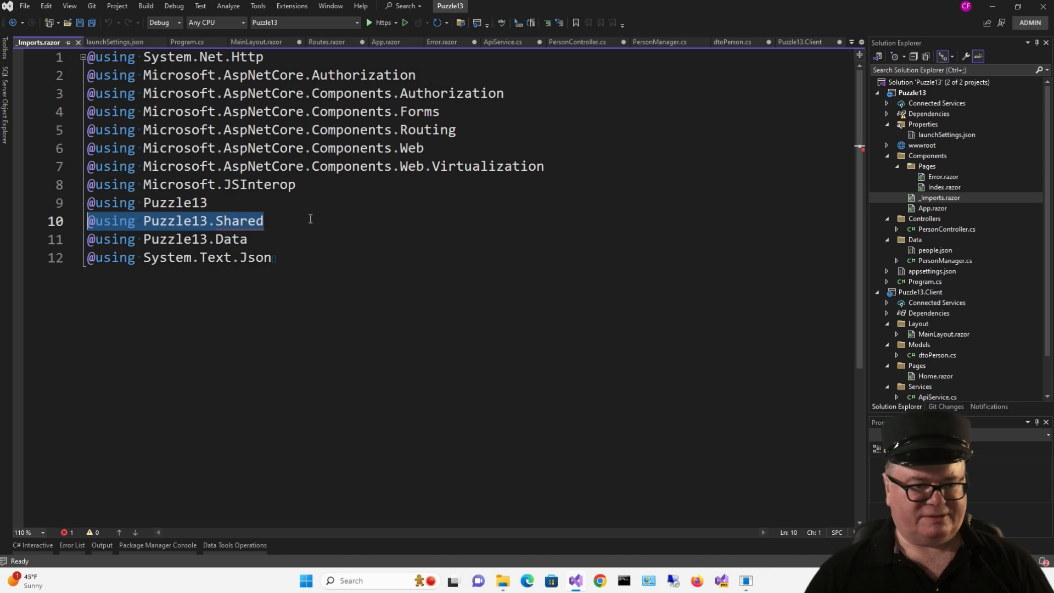
key(Delete)
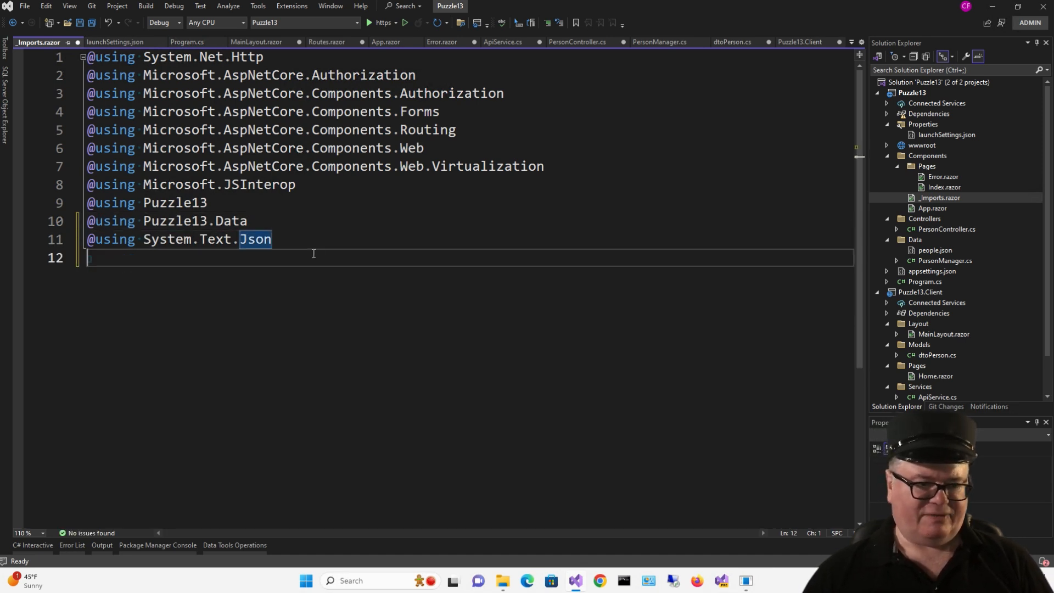
text(@using static Microsoft.AspNetCore.Components.Web.RenderMode)
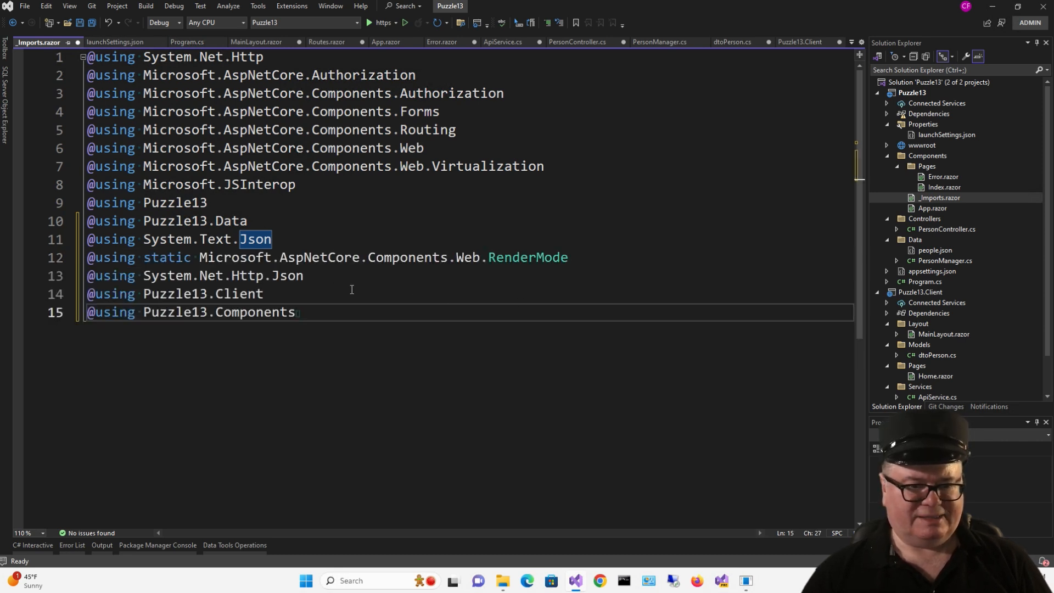
double_click(238, 293)
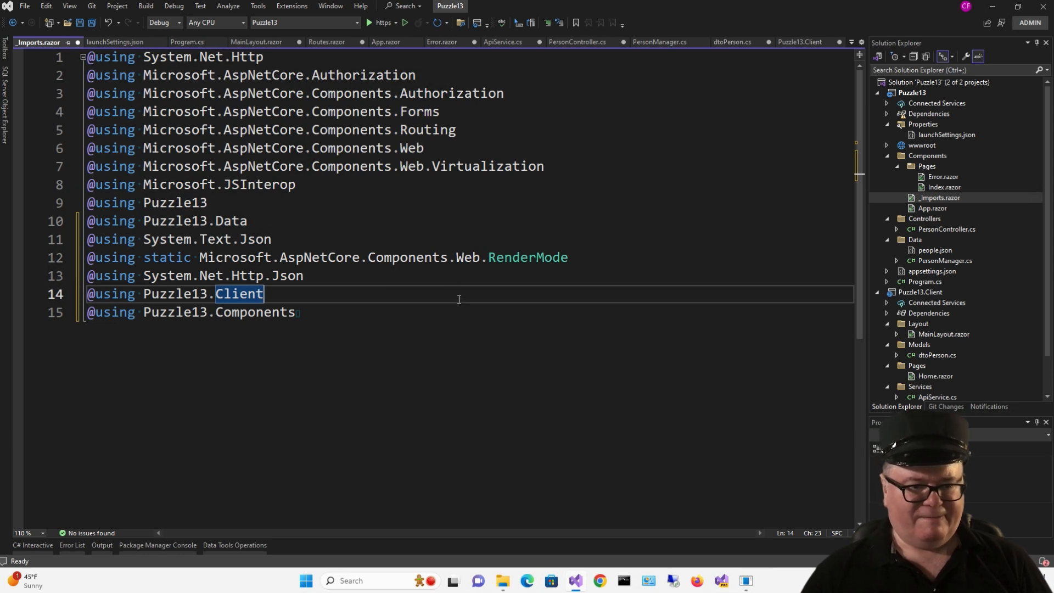
mouse_move(334, 279)
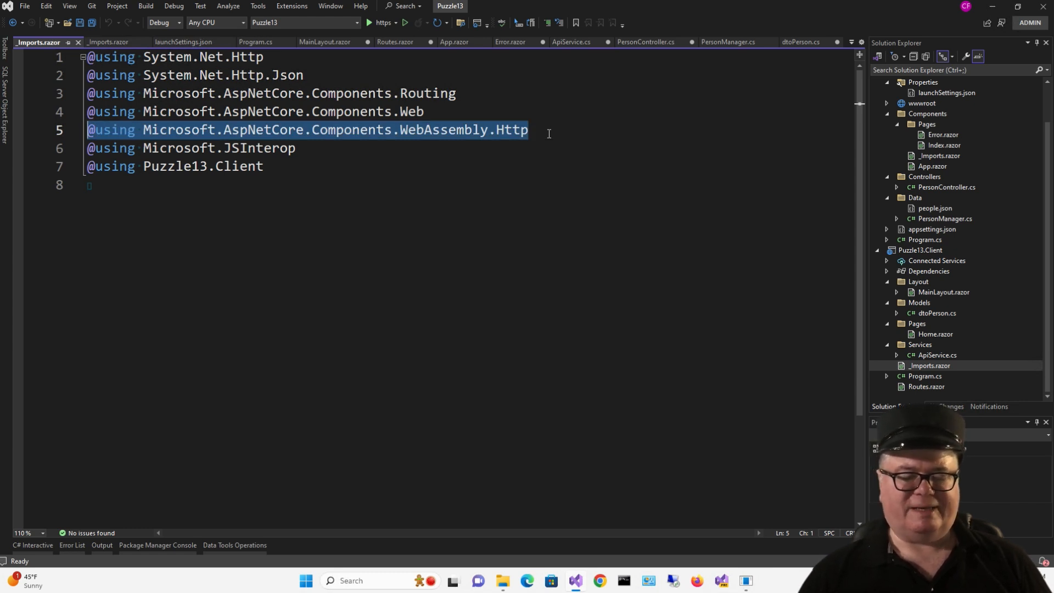
Step: Swap the WebAssembly.Http using for Forms and other usings, including Puzzle13.Client.Services, and save
key(Delete)
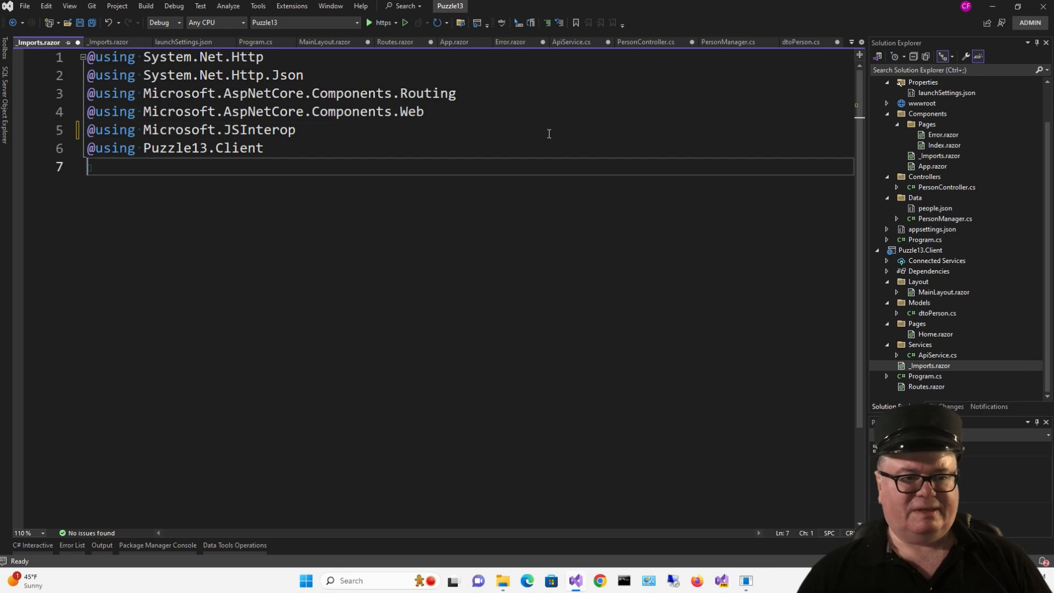
text(@using Microsoft.AspNetCore.Components.Forms)
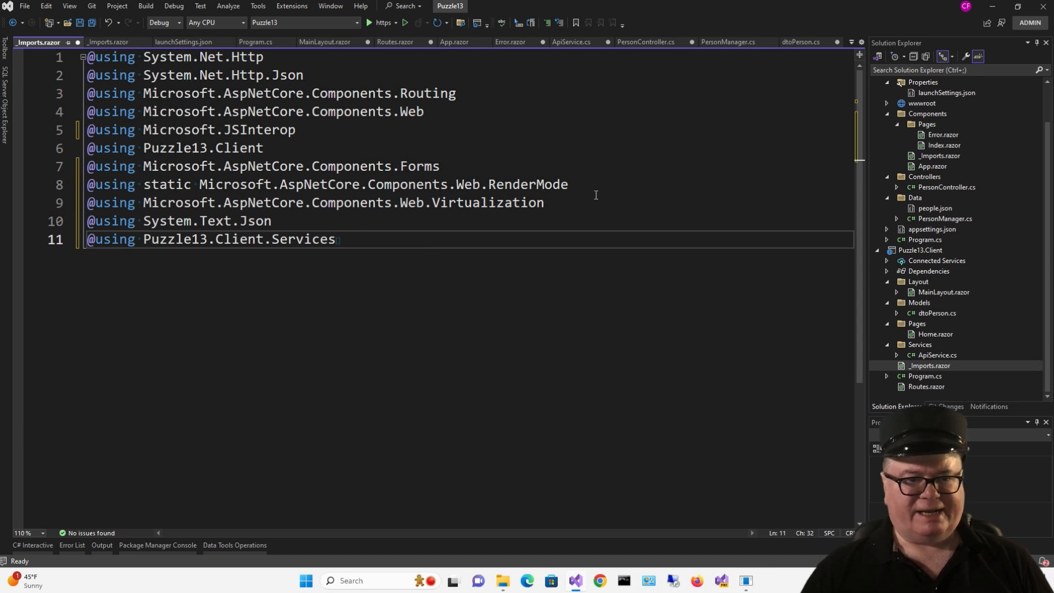
click(568, 185)
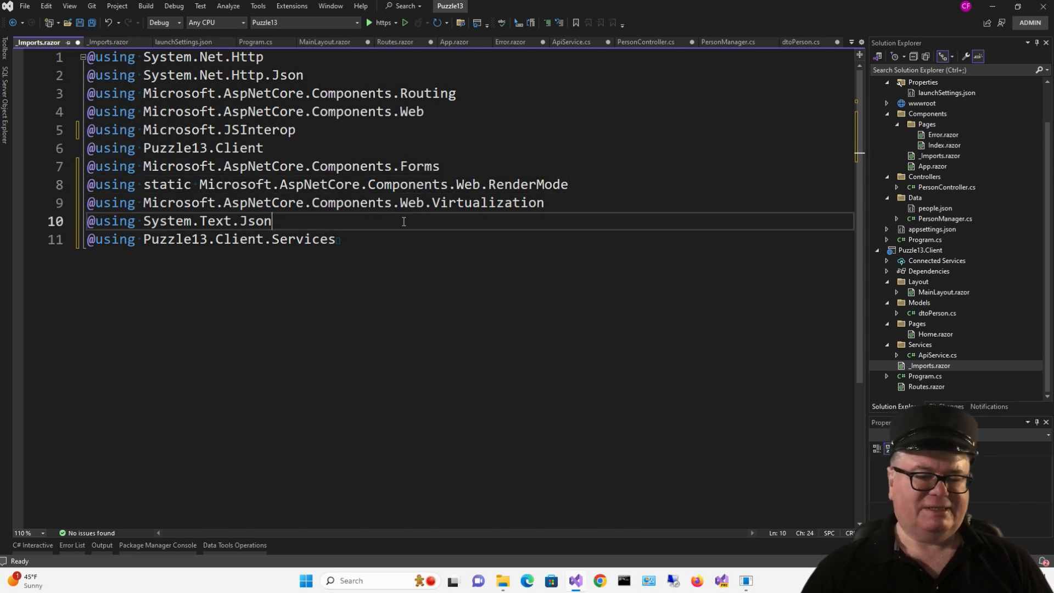
click(407, 239)
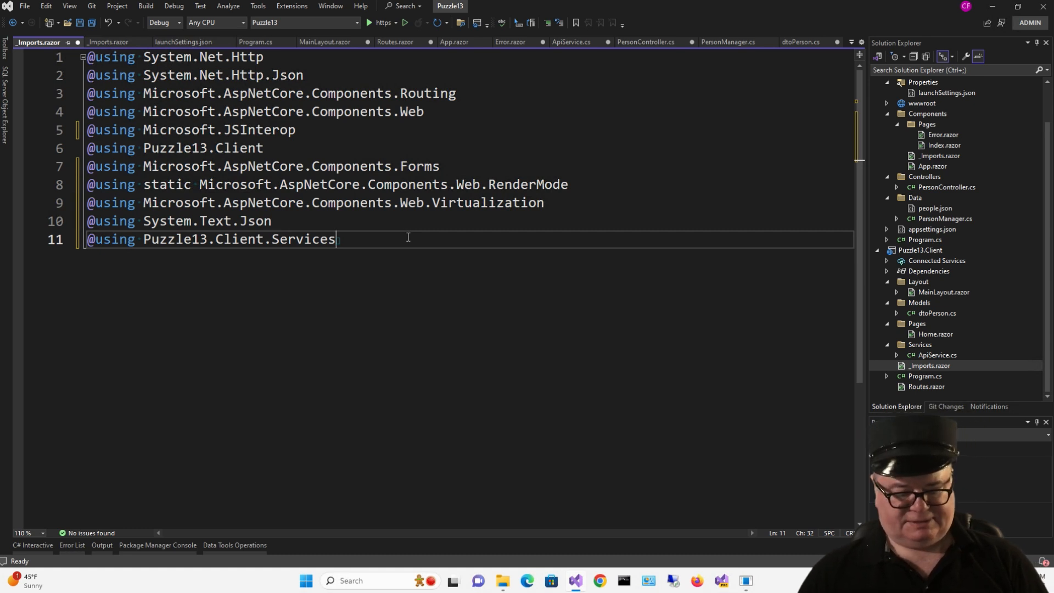
key(ctrl+s)
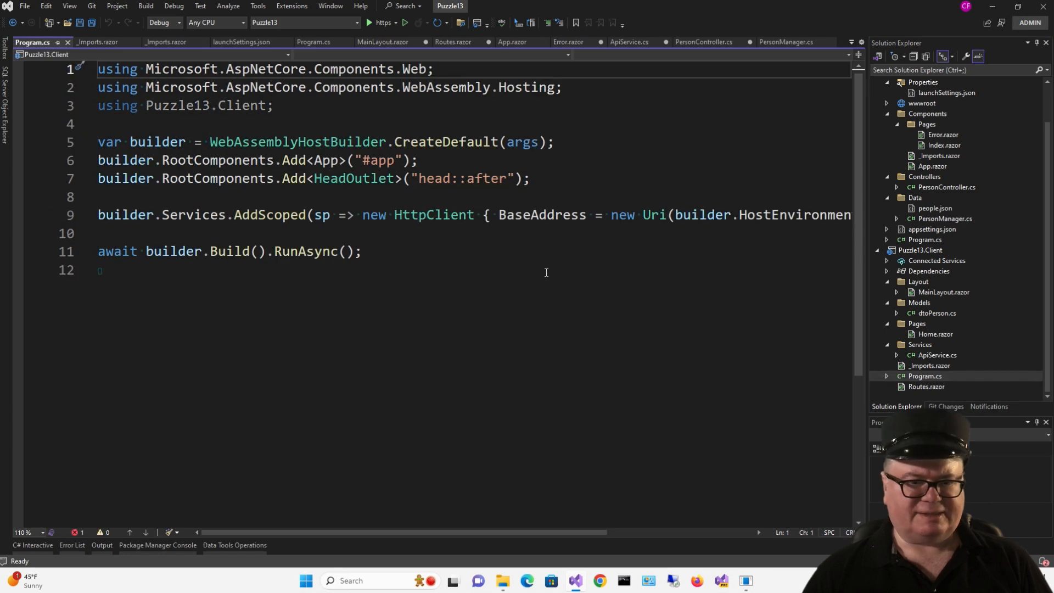
Step: Replace the client startup code with the named ServerAPI HttpClient and AddScoped<ApiService>() registrations
key(ctrl+a)
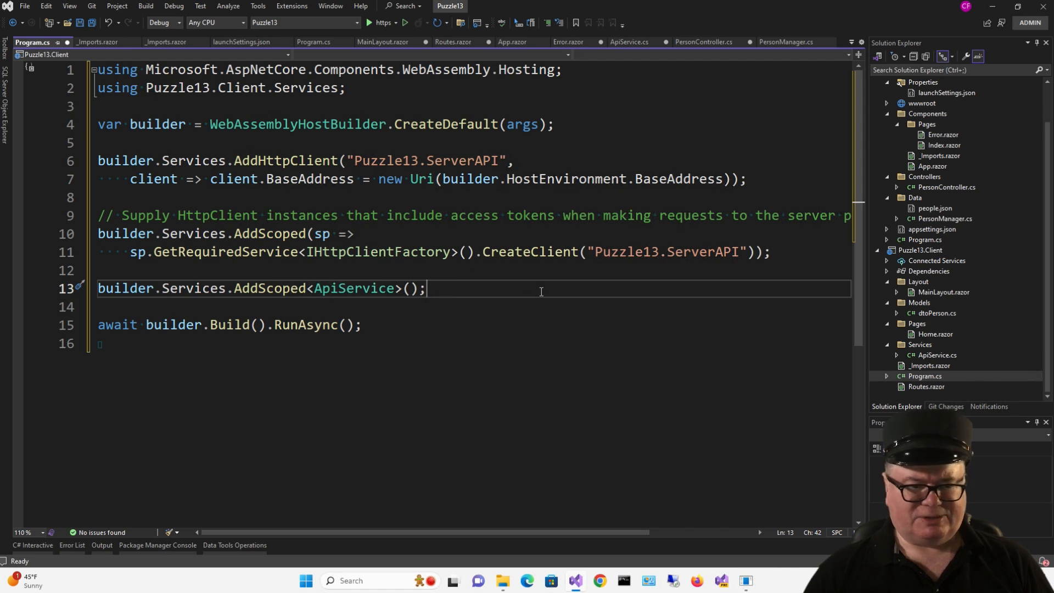
click(363, 288)
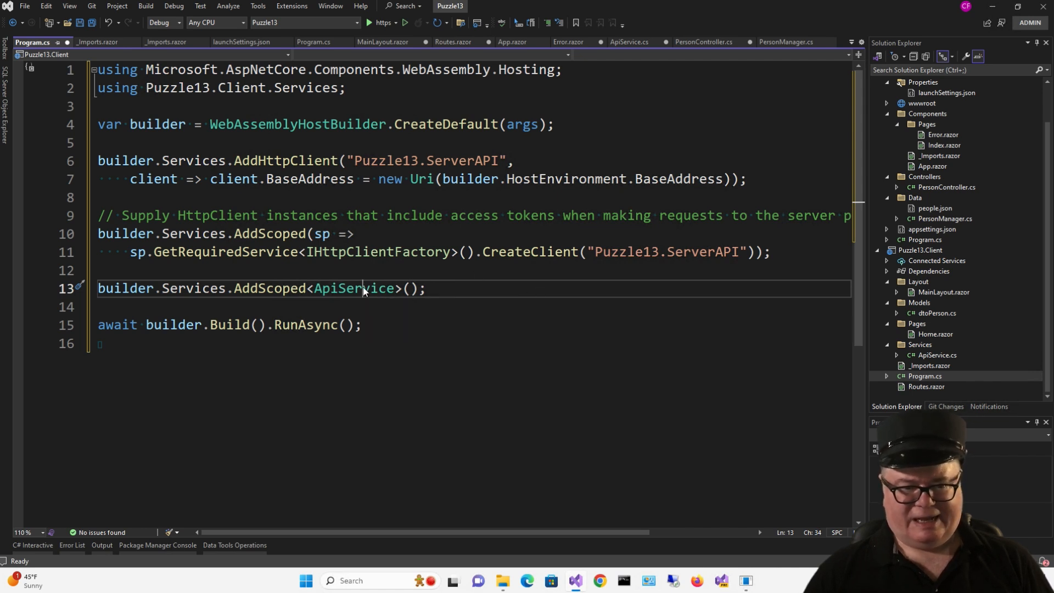
double_click(353, 288)
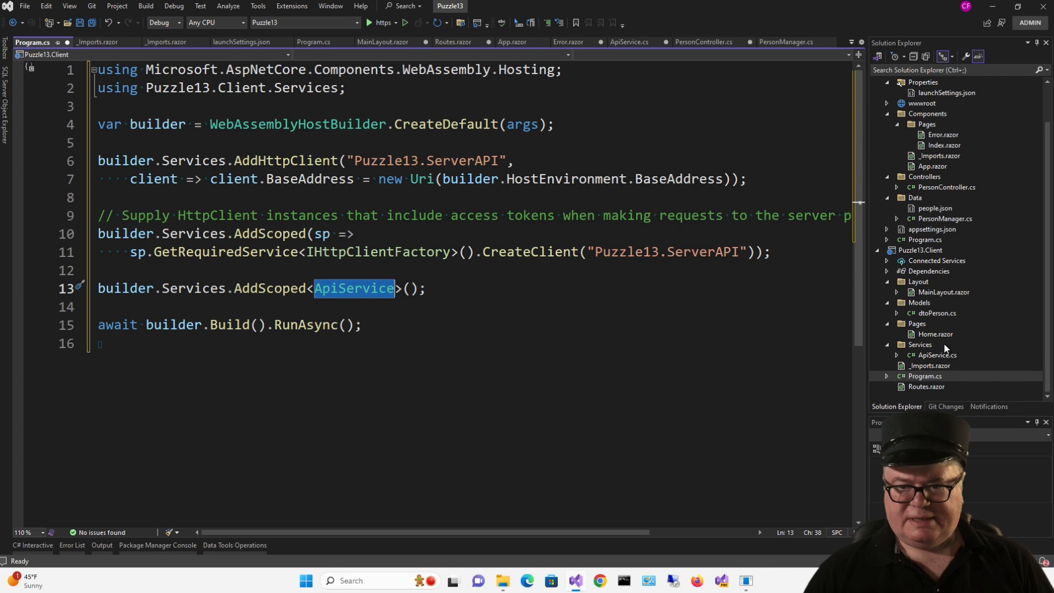
double_click(933, 334)
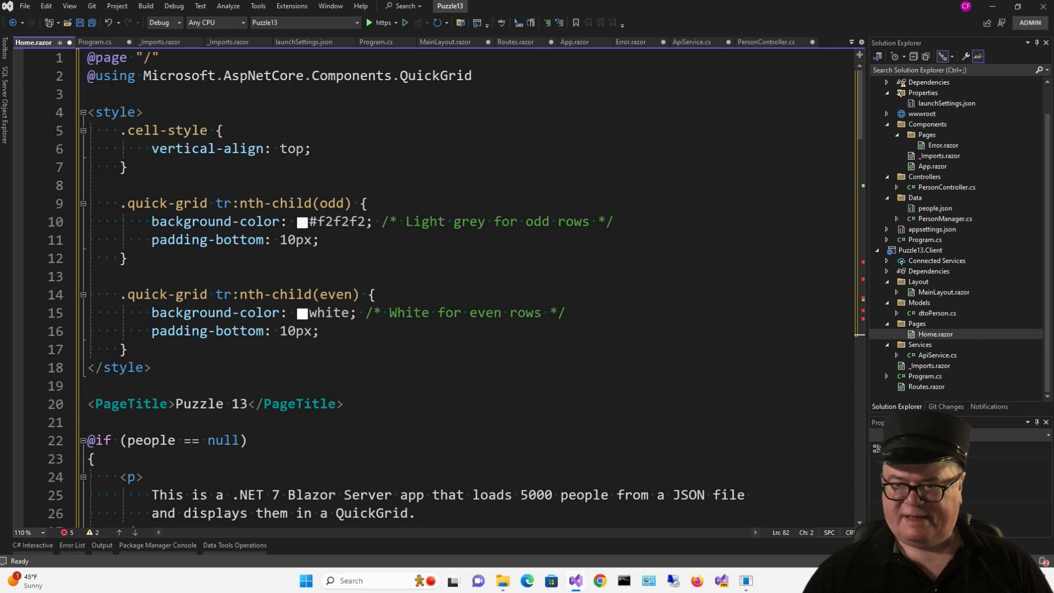
mouse_move(376, 96)
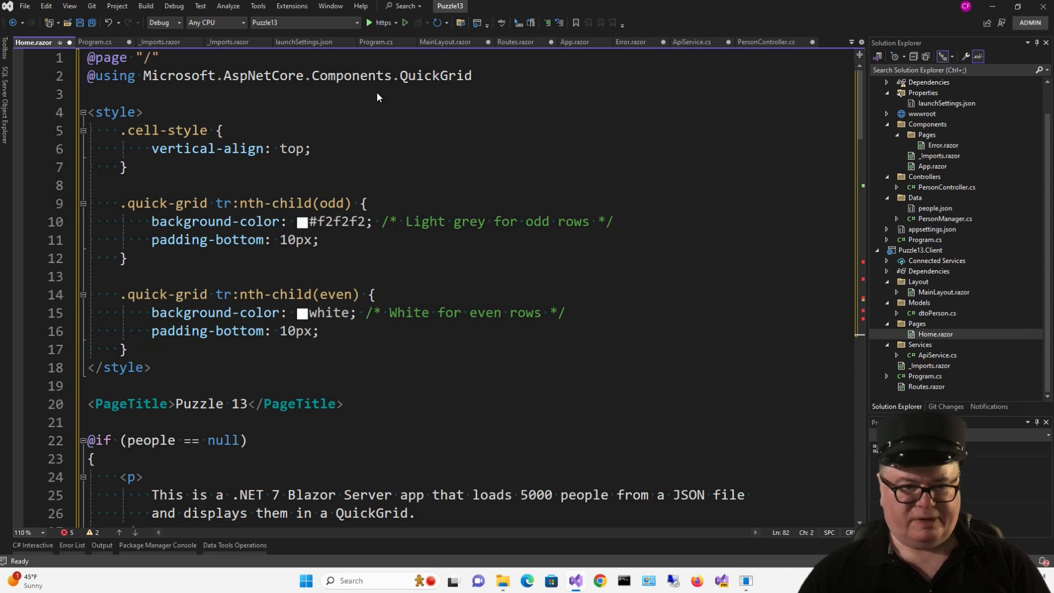
text(@inject ApiService apiService)
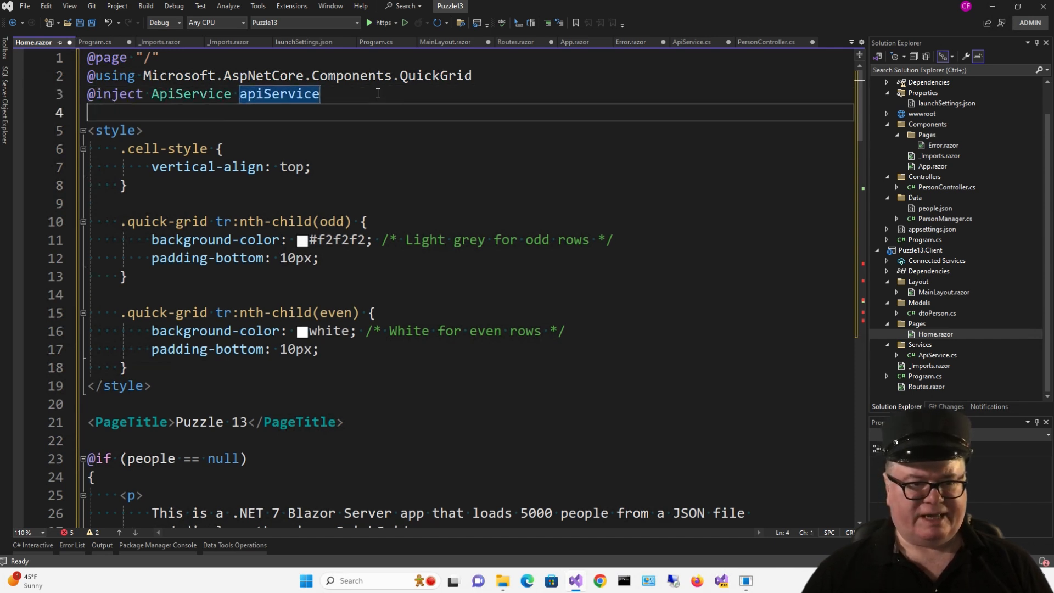
mouse_move(454, 110)
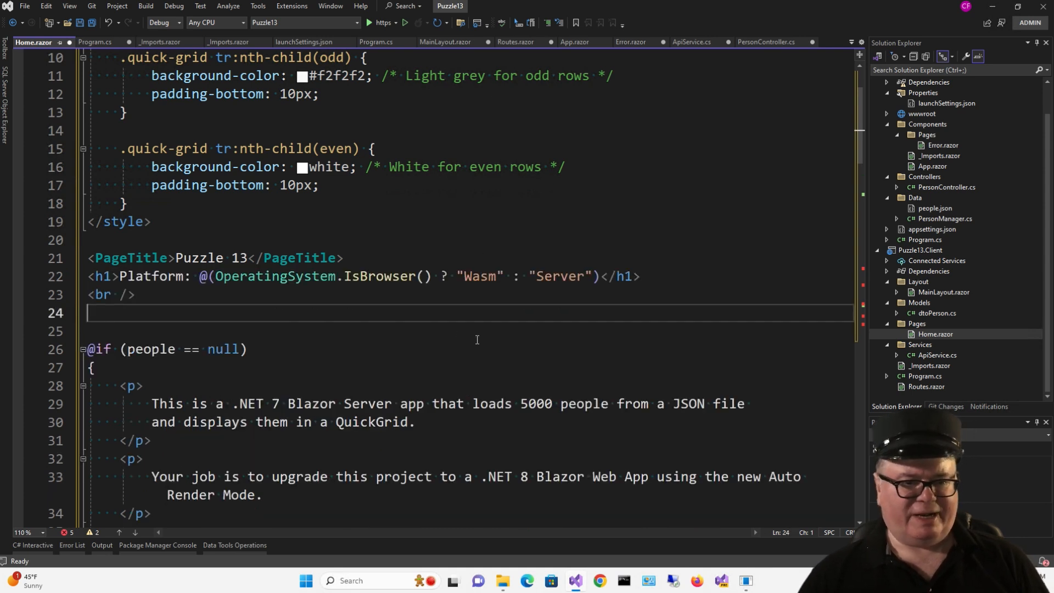
mouse_move(551, 310)
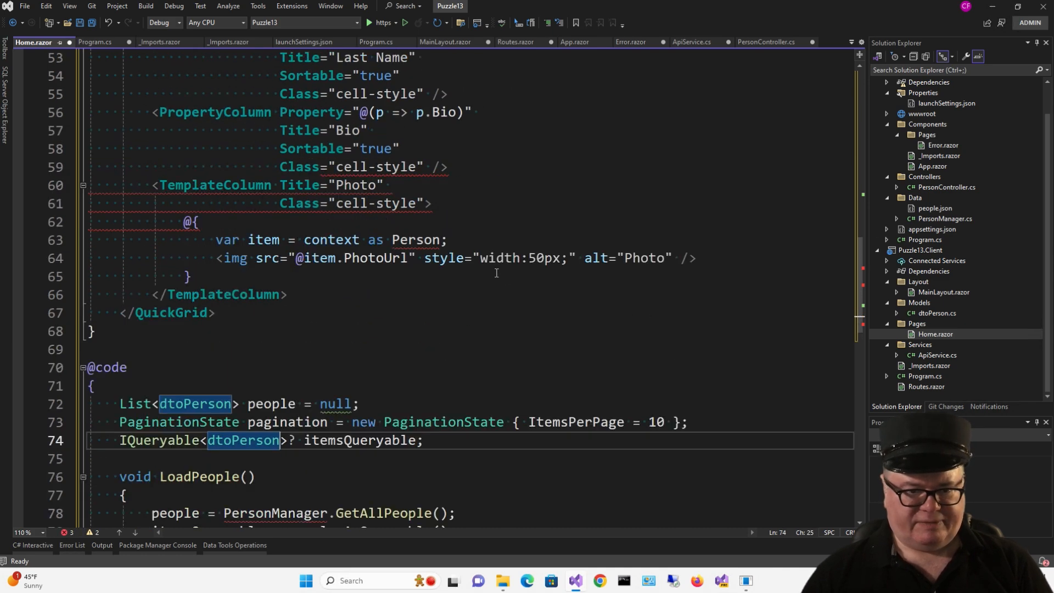
Step: Change Person to dtoPerson in LoadPeople and add 'bool buttonDisabled = false;'
text(dtoPerson)
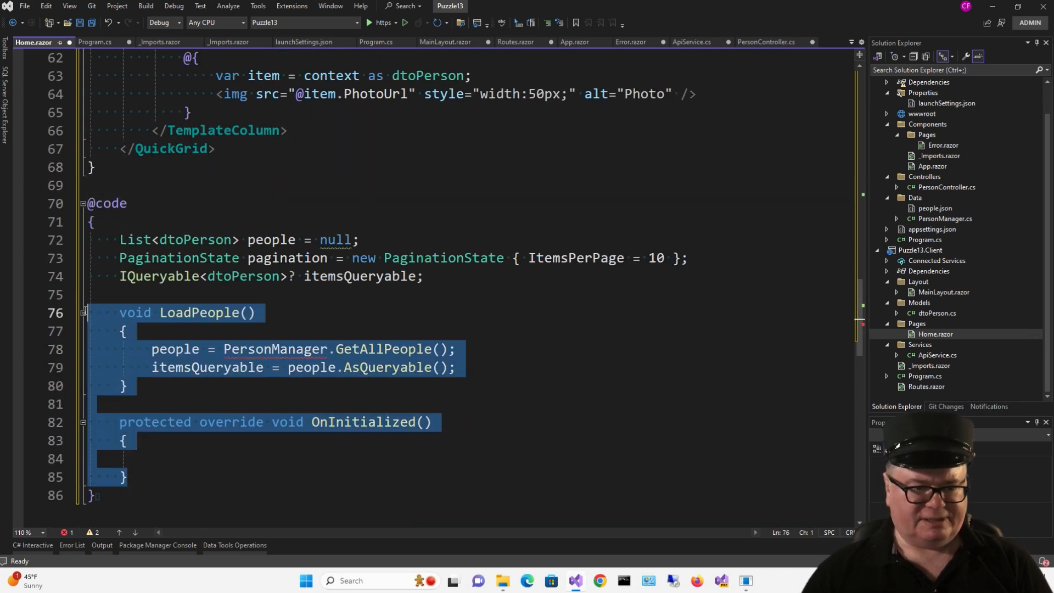
mouse_move(605, 380)
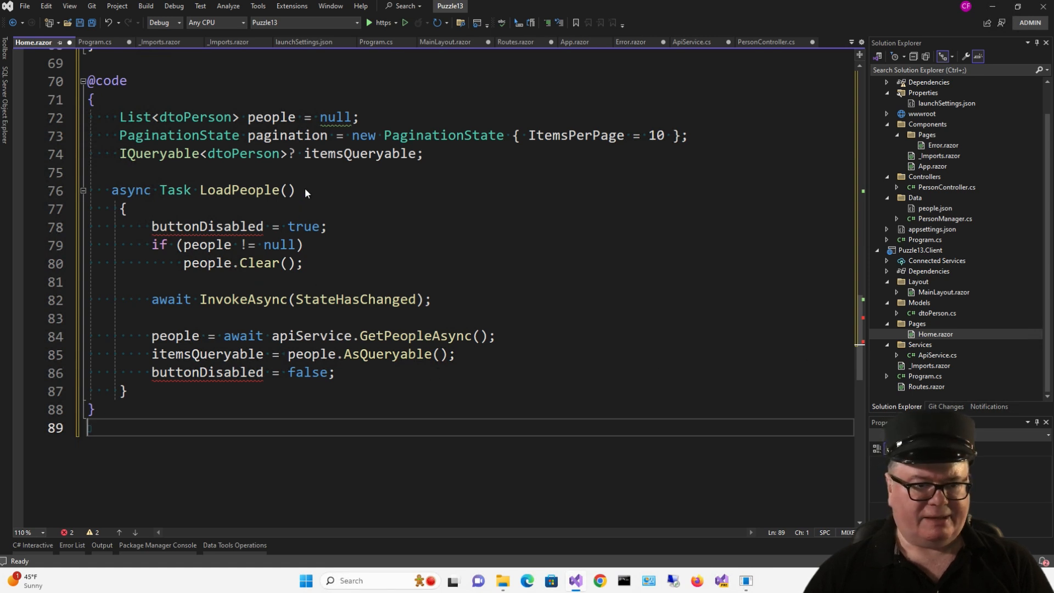
text(bool buttonDisabled = false;)
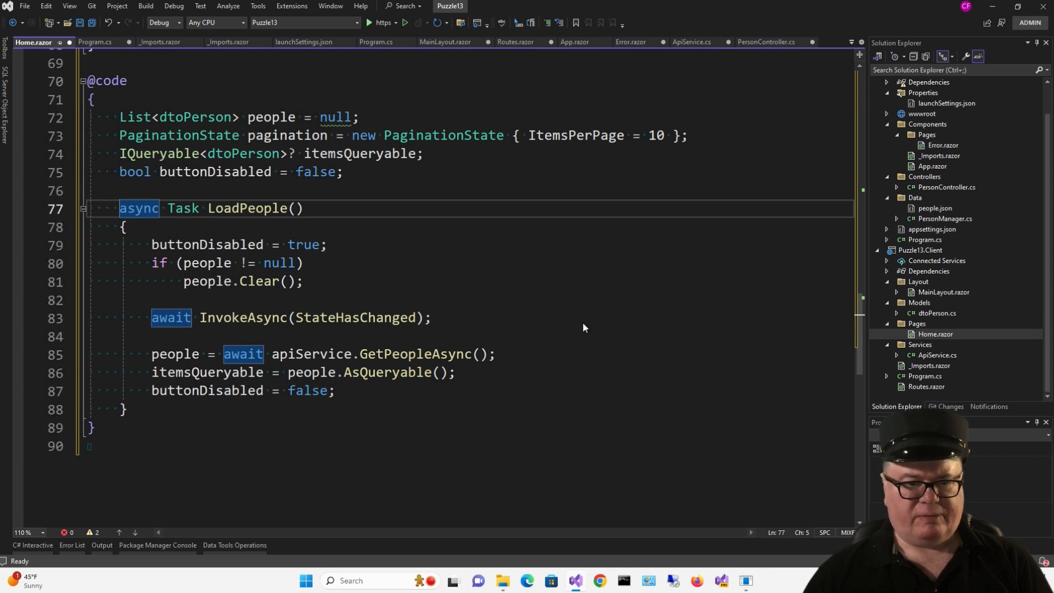
scroll(up, 3)
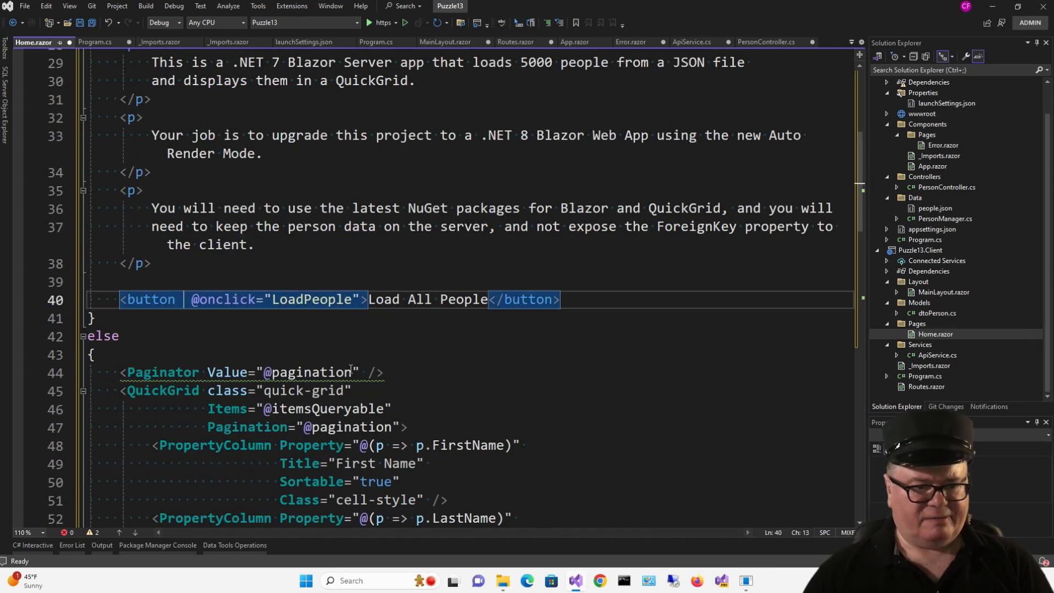
text(disabled=@buttonDisabled)
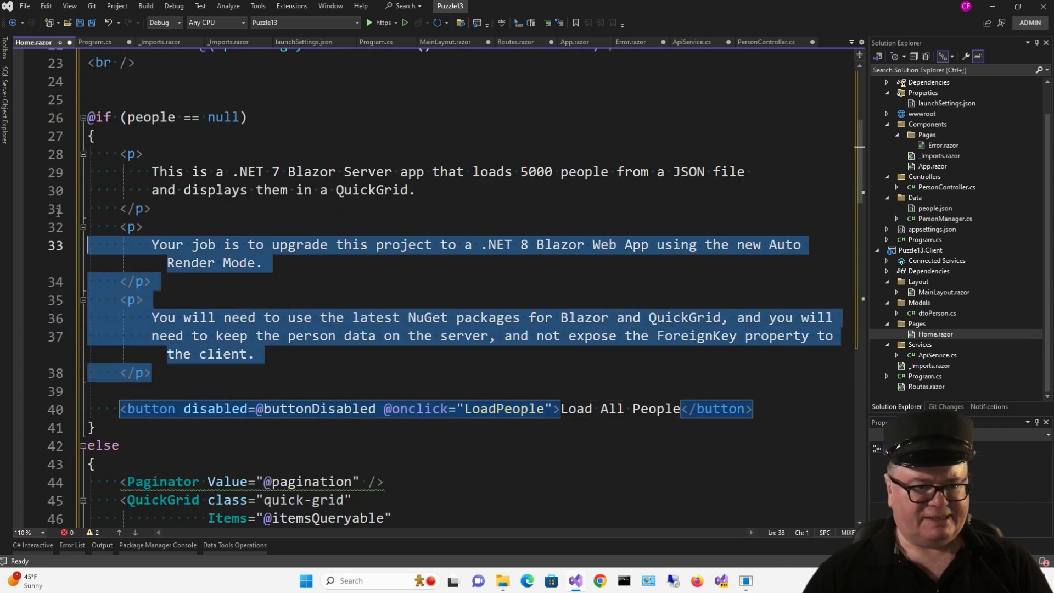
key(Delete)
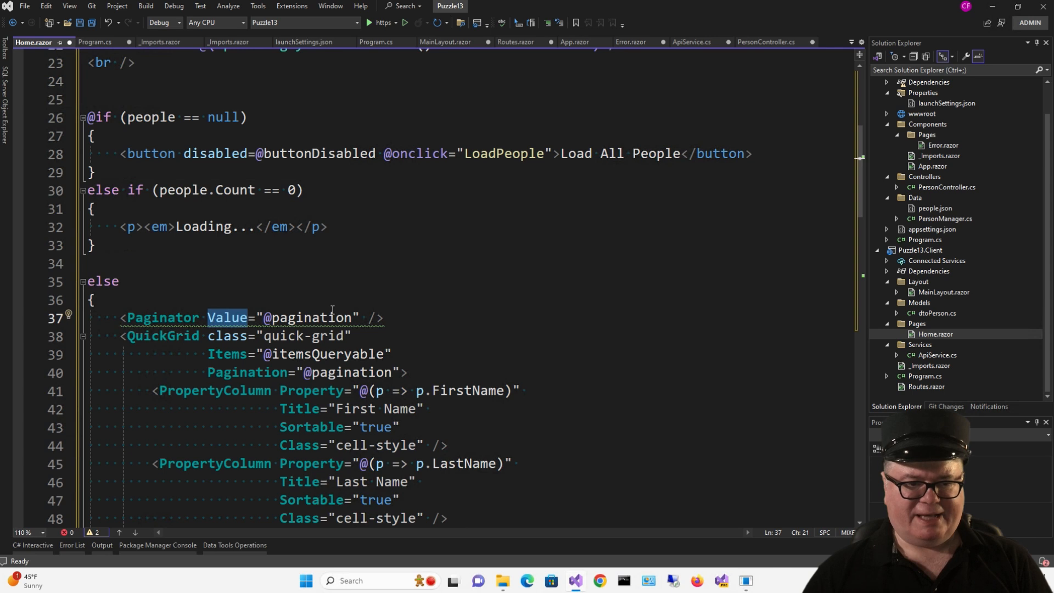
text(Stat)
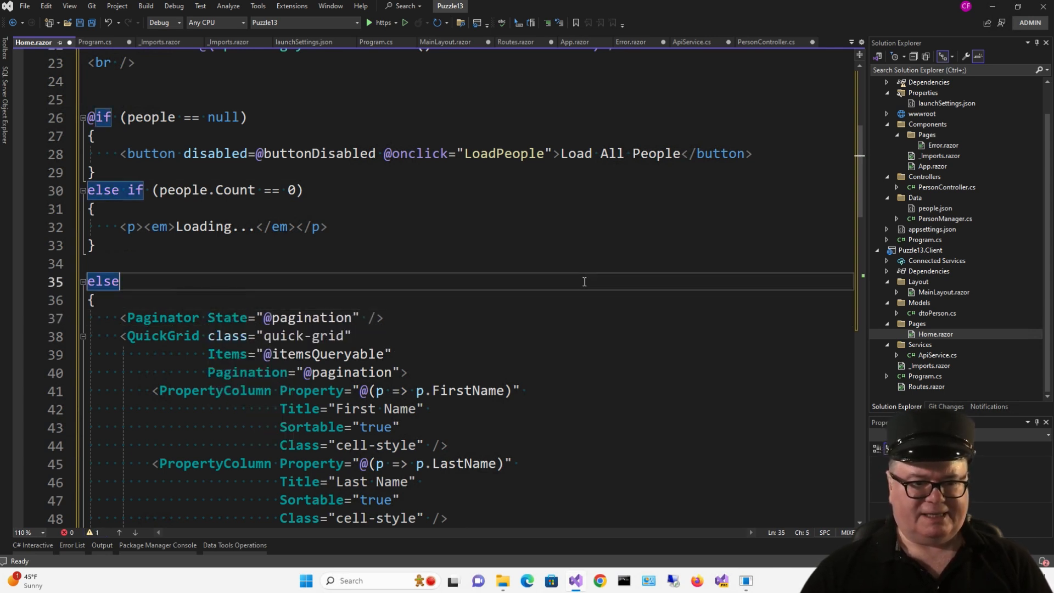
click(214, 335)
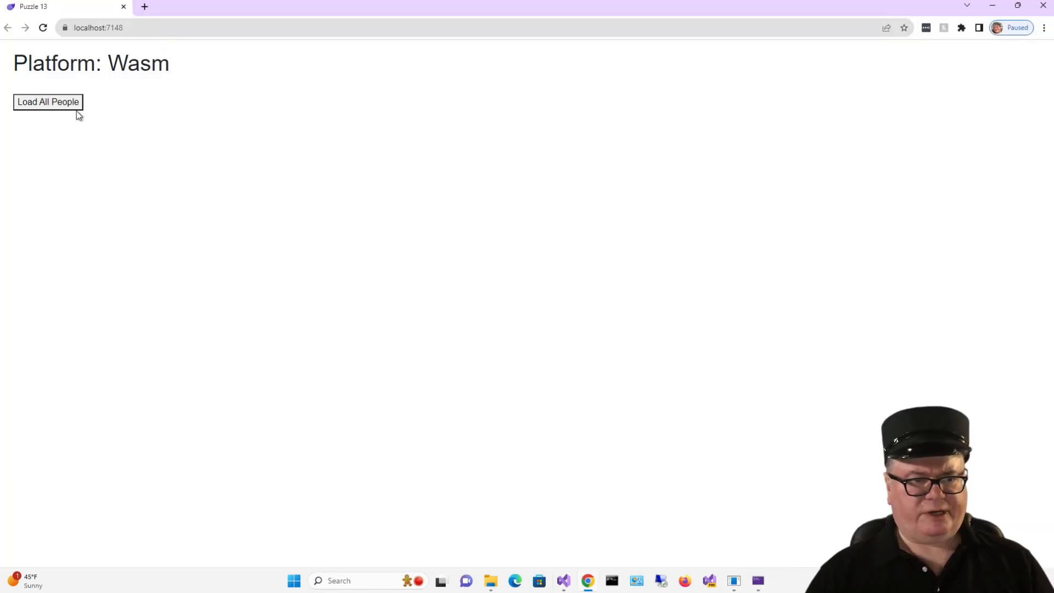
Step: Load all 5000 people into the Wasm grid and advance to page 3 of 500
click(48, 102)
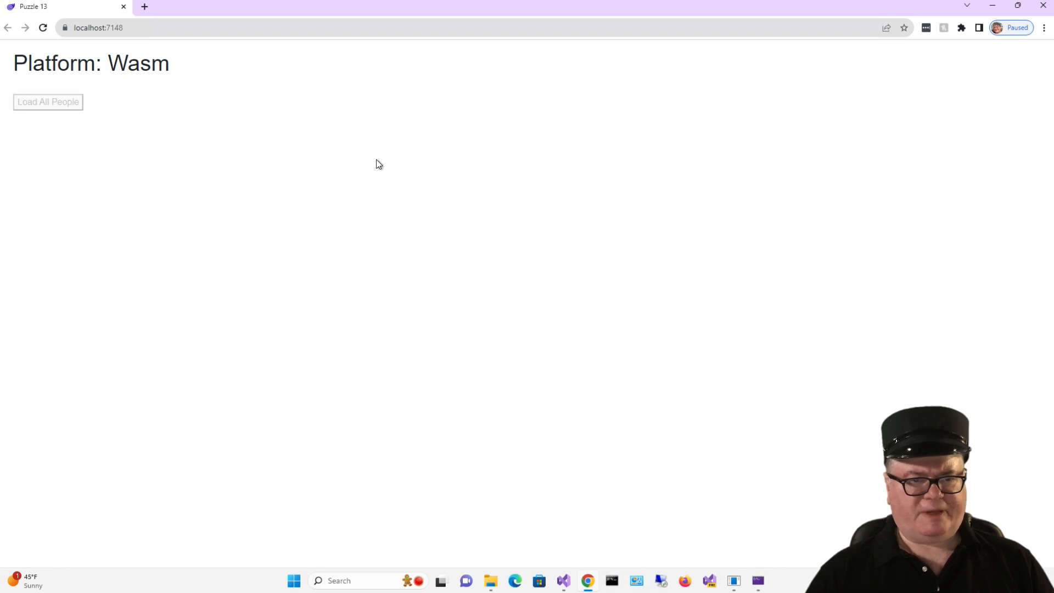
click(48, 102)
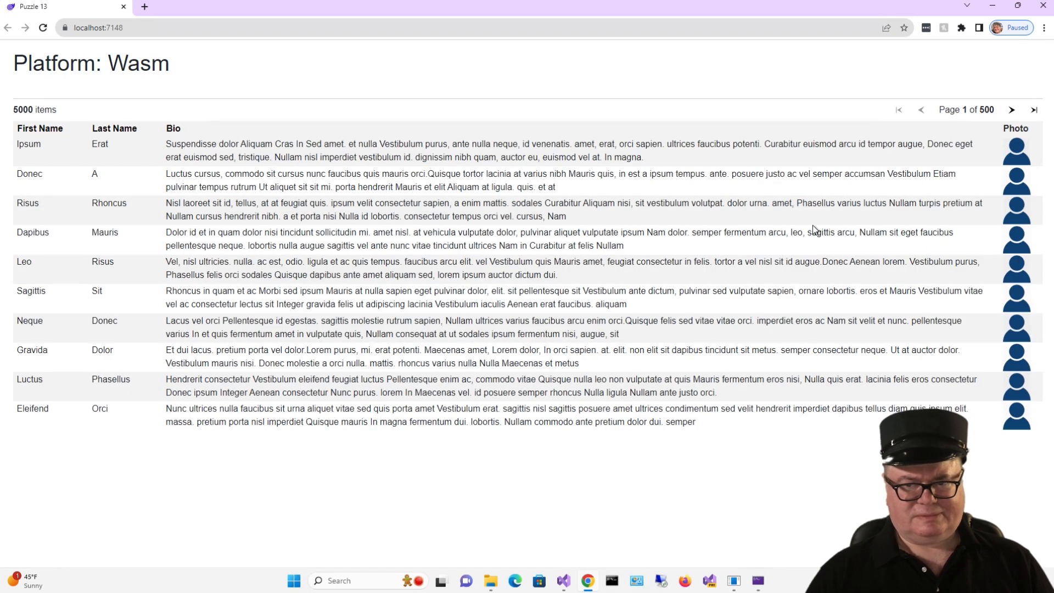
click(1011, 110)
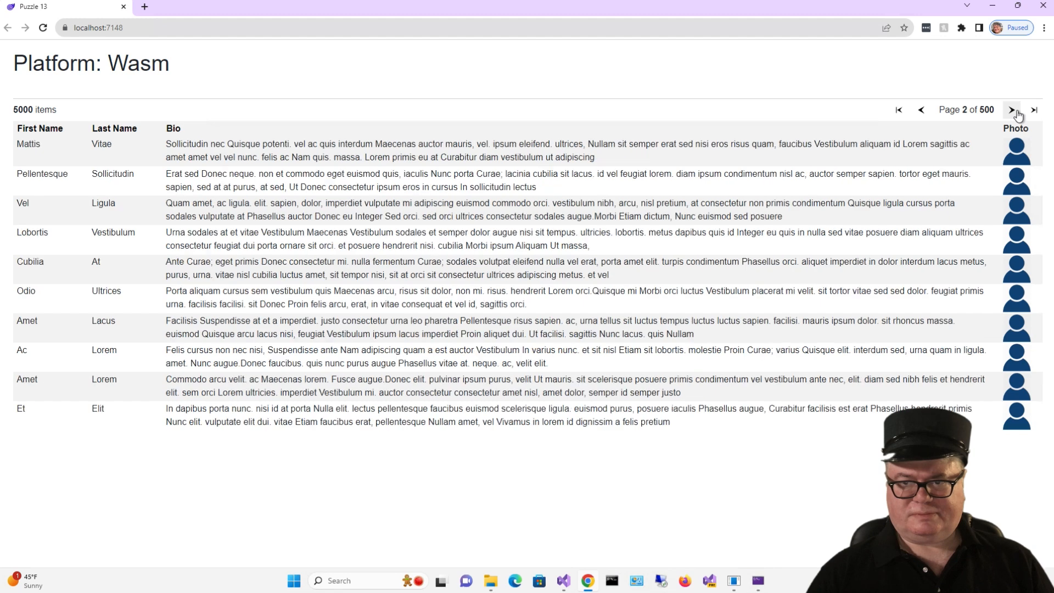
click(1012, 110)
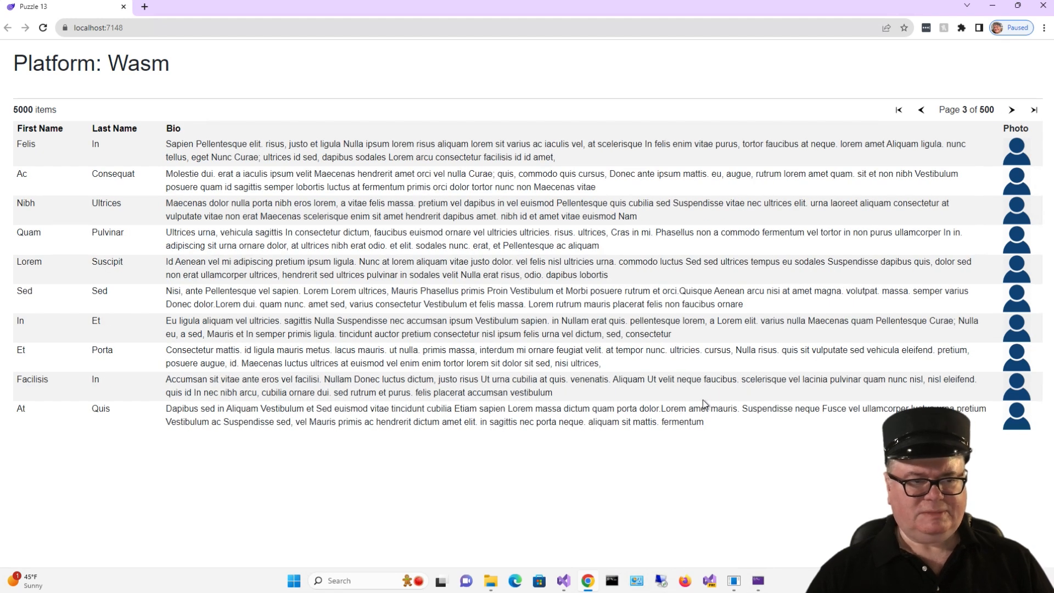